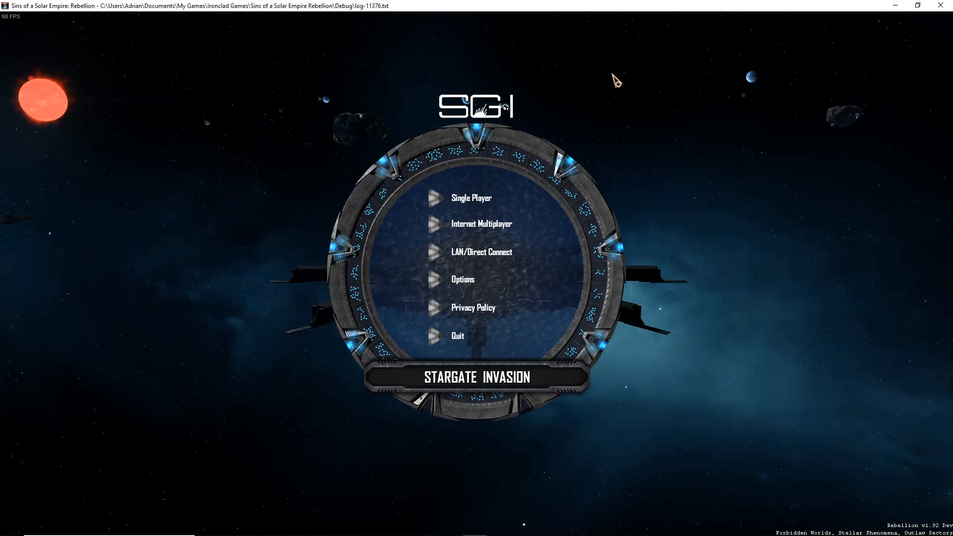
pyautogui.moveTo(509, 103)
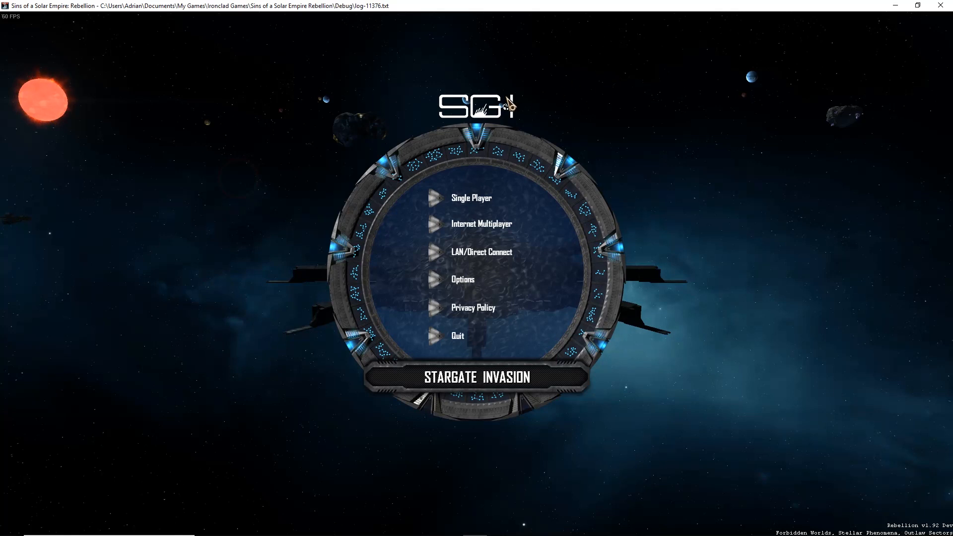
pyautogui.moveTo(478, 144)
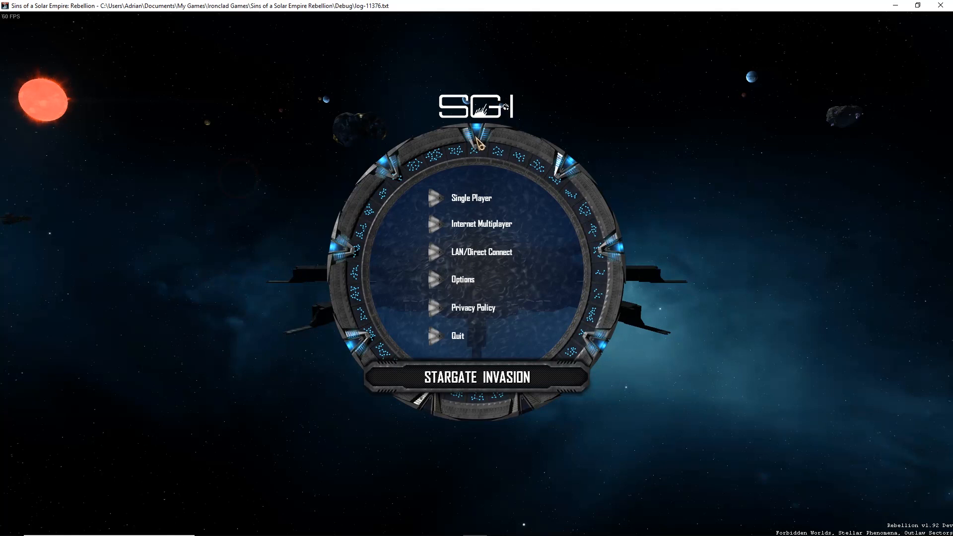
pyautogui.moveTo(501, 119)
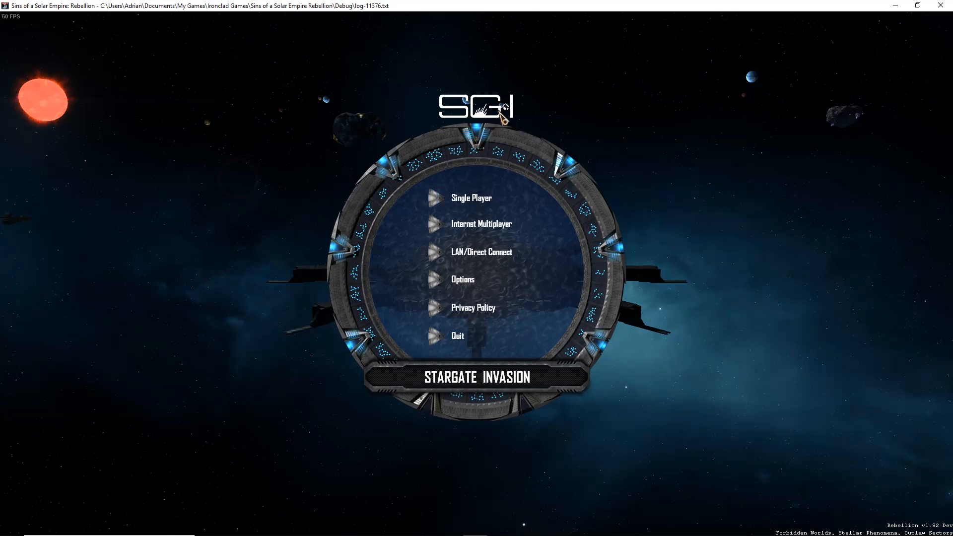
# Set up a single-player Point Blank match, choosing Tau'ri as the player's faction.
pyautogui.click(470, 198)
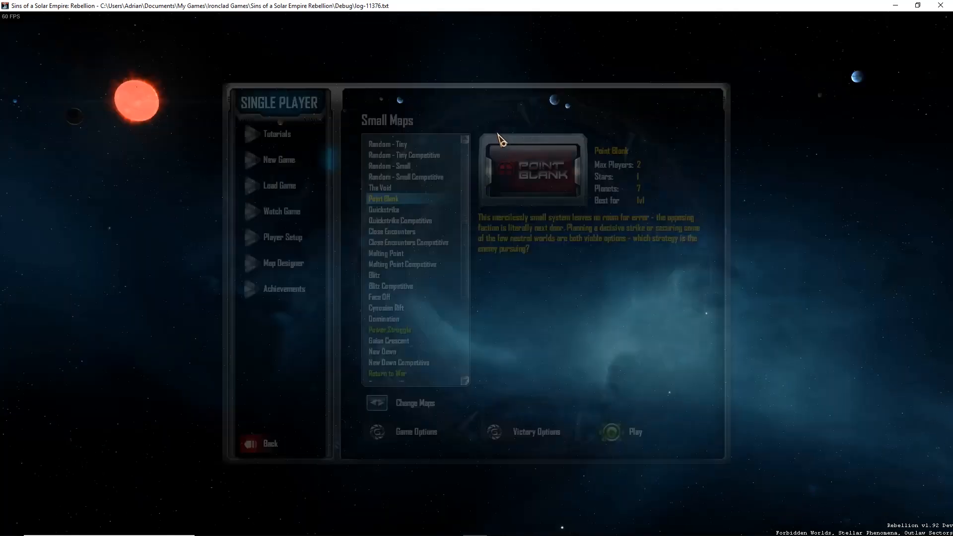
pyautogui.click(635, 431)
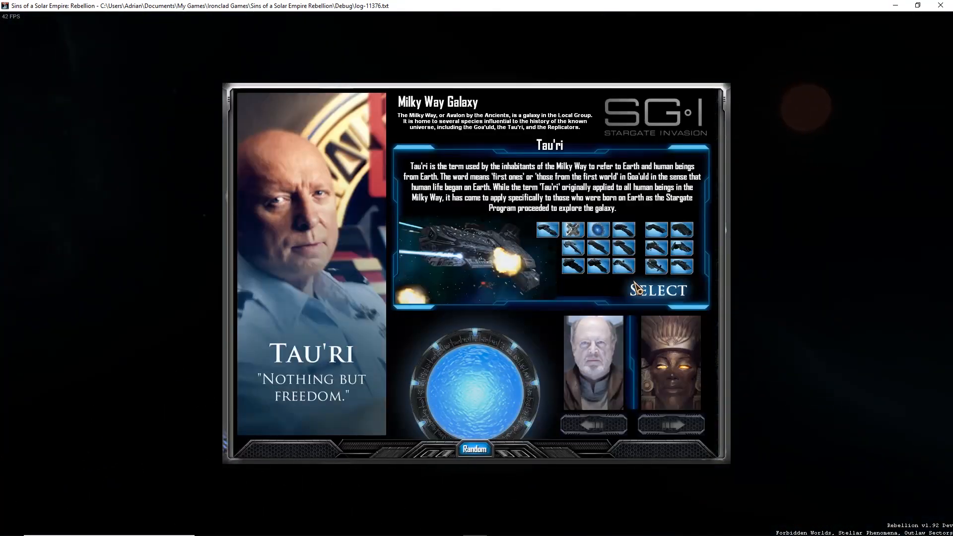
pyautogui.click(657, 290)
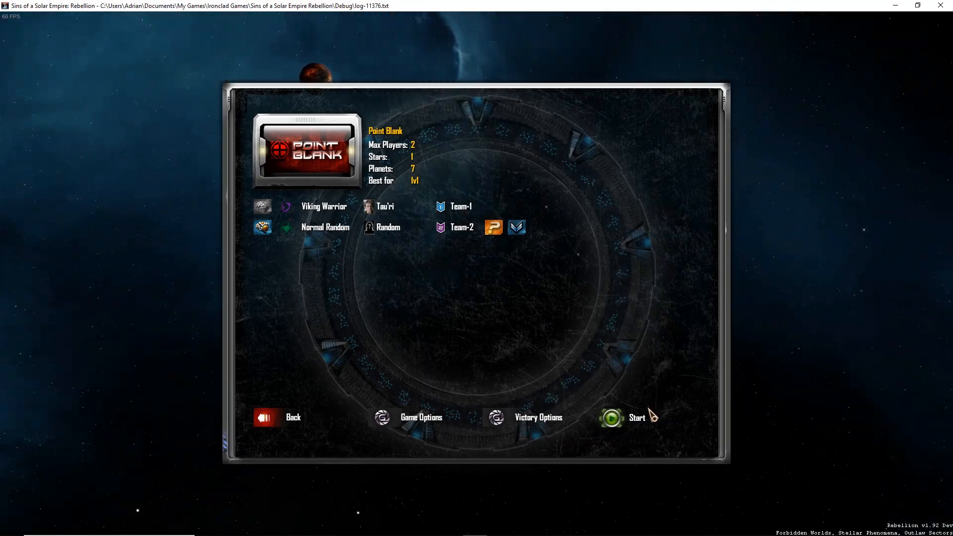
# Start the Point Blank match and wait through the loading screen.
pyautogui.click(611, 418)
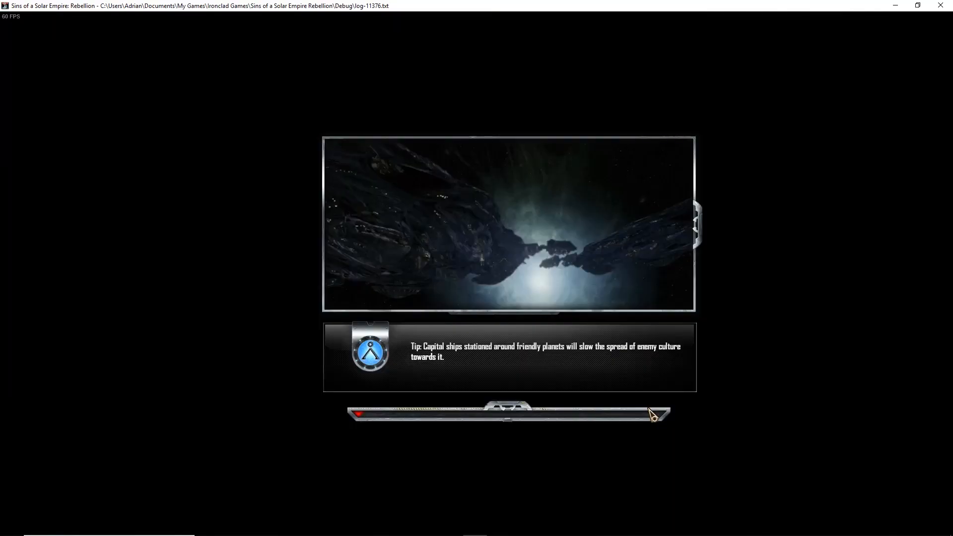
pyautogui.moveTo(657, 308)
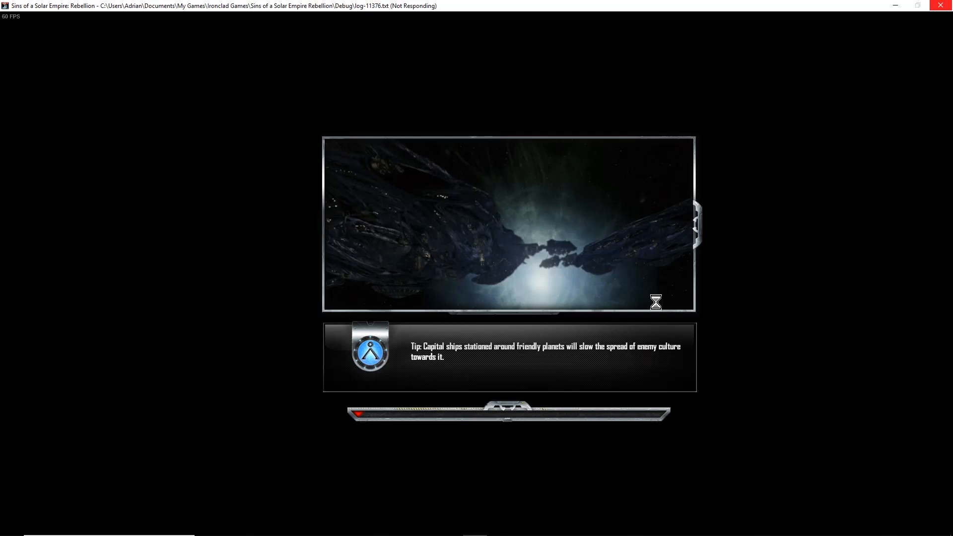
pyautogui.moveTo(623, 246)
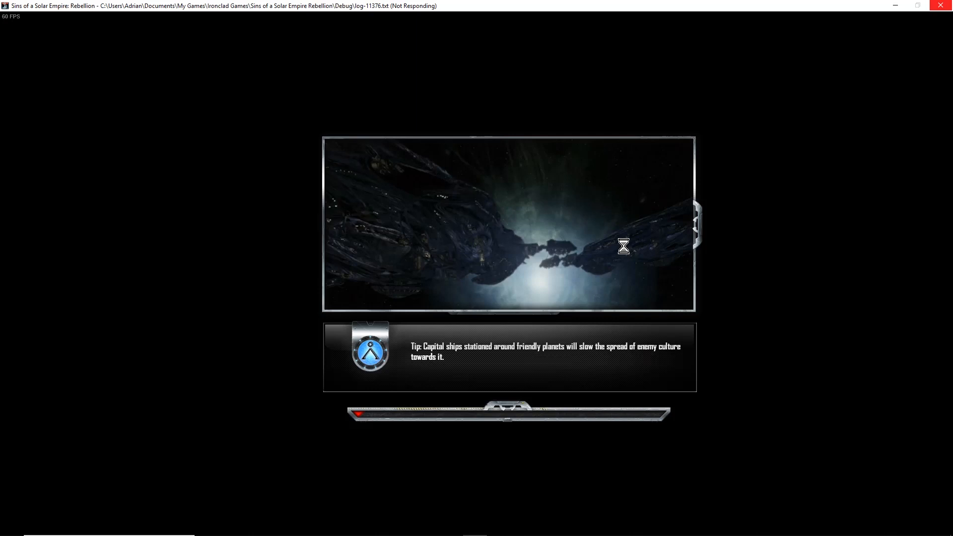
pyautogui.moveTo(524, 253)
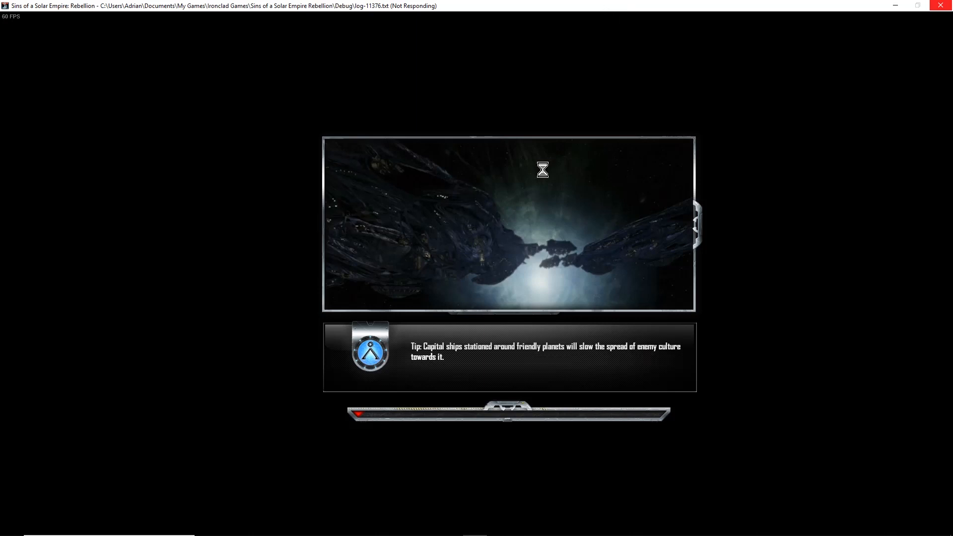
pyautogui.moveTo(324, 129)
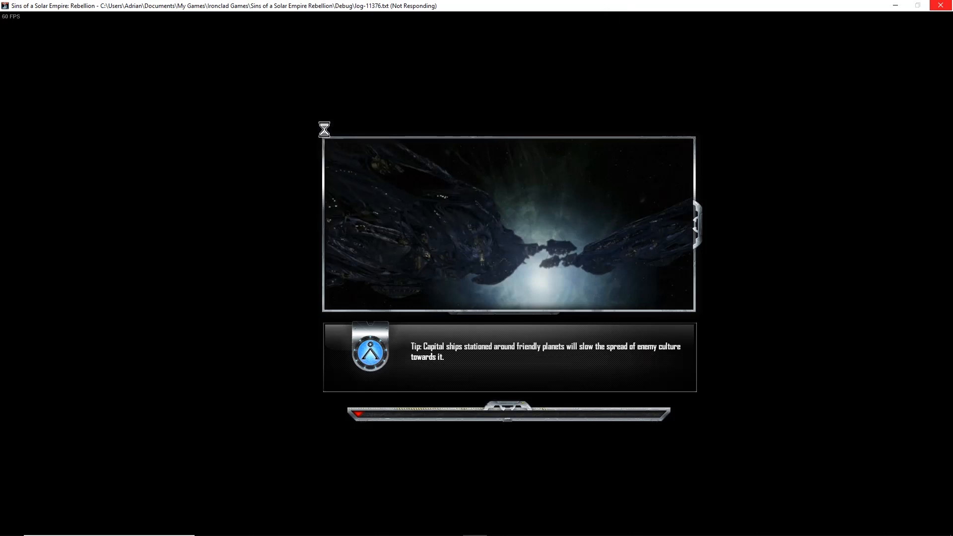
pyautogui.moveTo(418, 83)
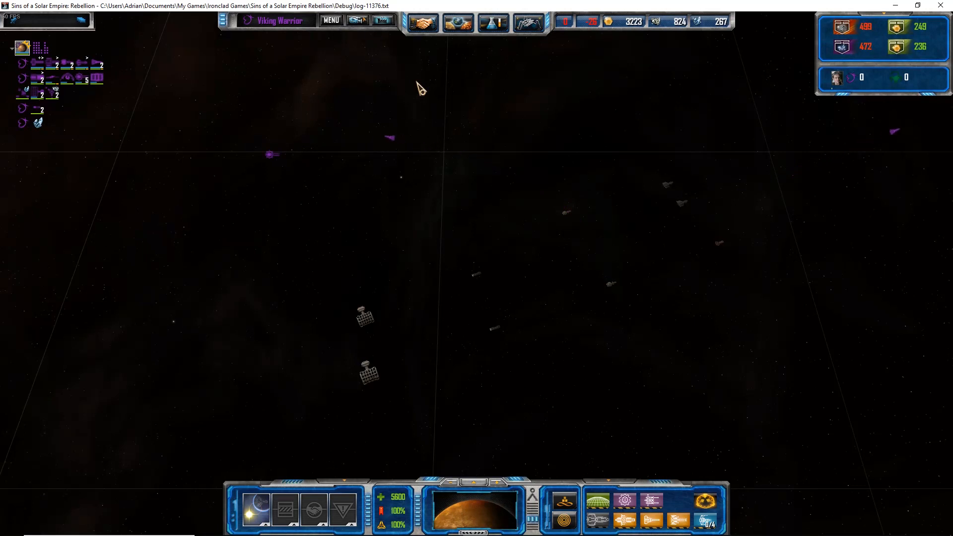
# Select a Tau'ri capital ship and zoom the camera in on it.
pyautogui.click(565, 201)
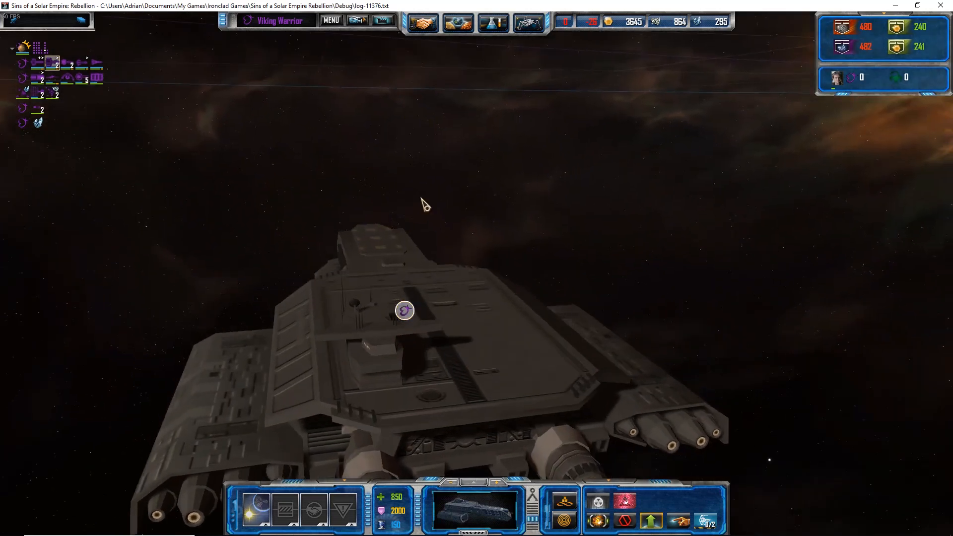
pyautogui.scroll(-3)
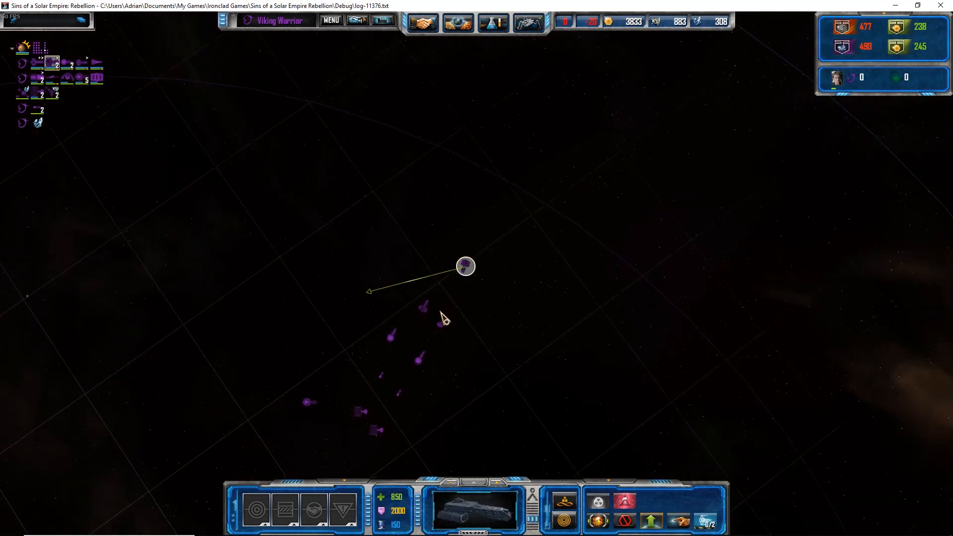
pyautogui.click(331, 20)
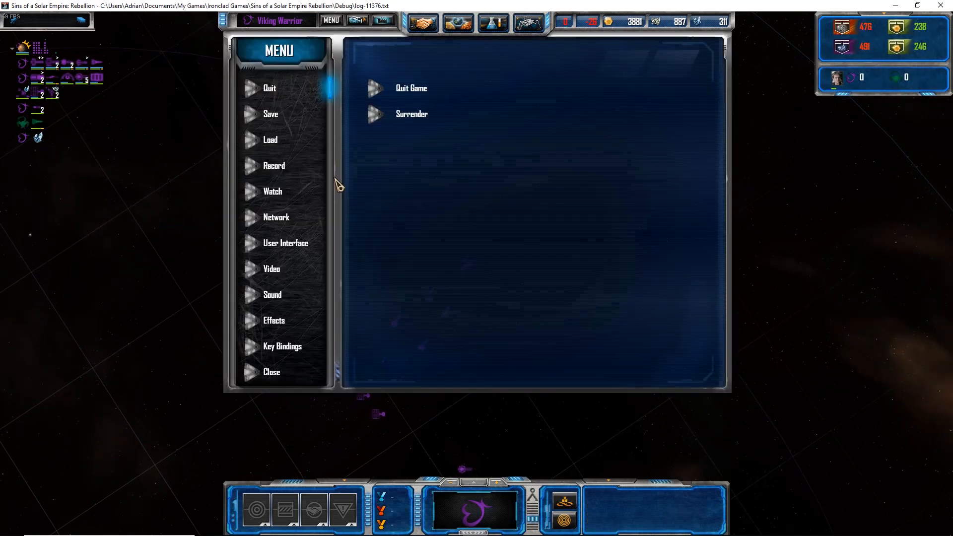
pyautogui.moveTo(276, 309)
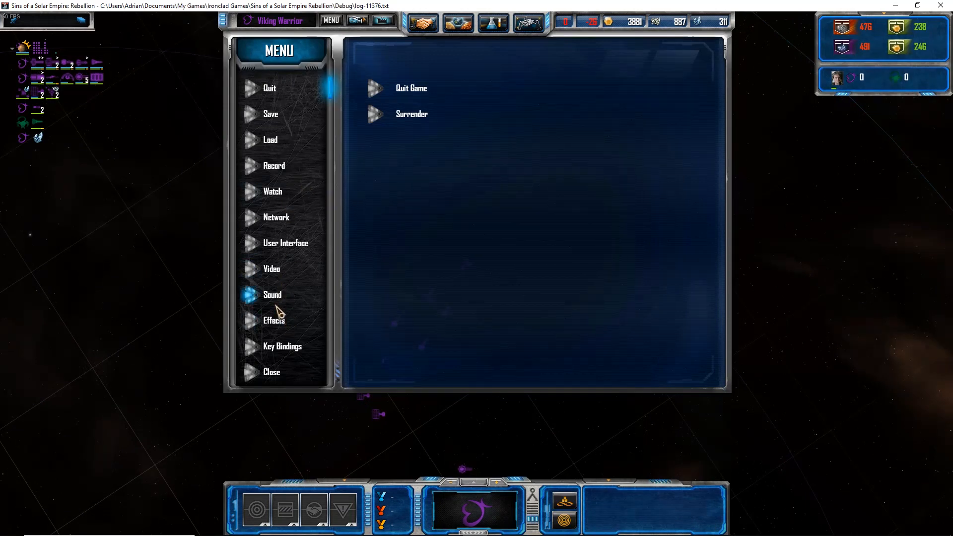
pyautogui.click(272, 294)
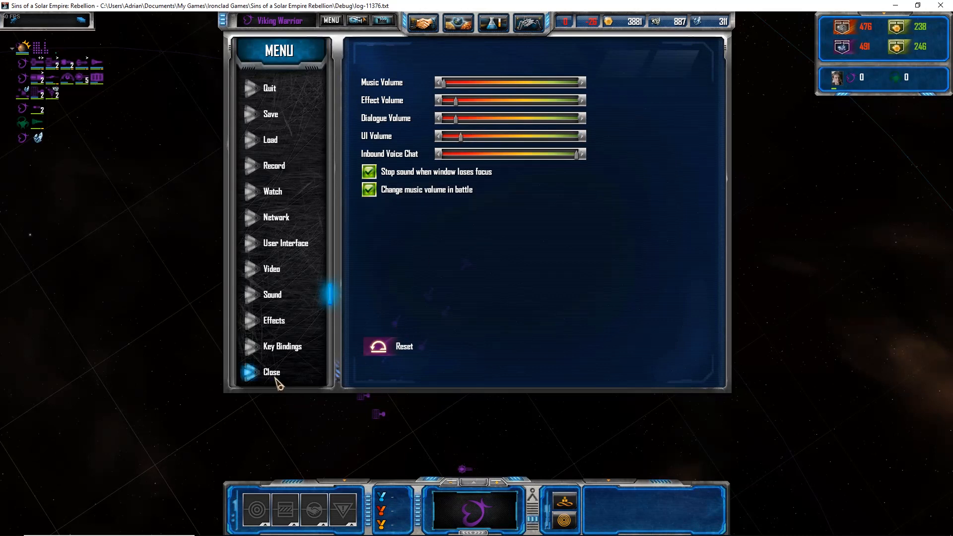
pyautogui.click(272, 371)
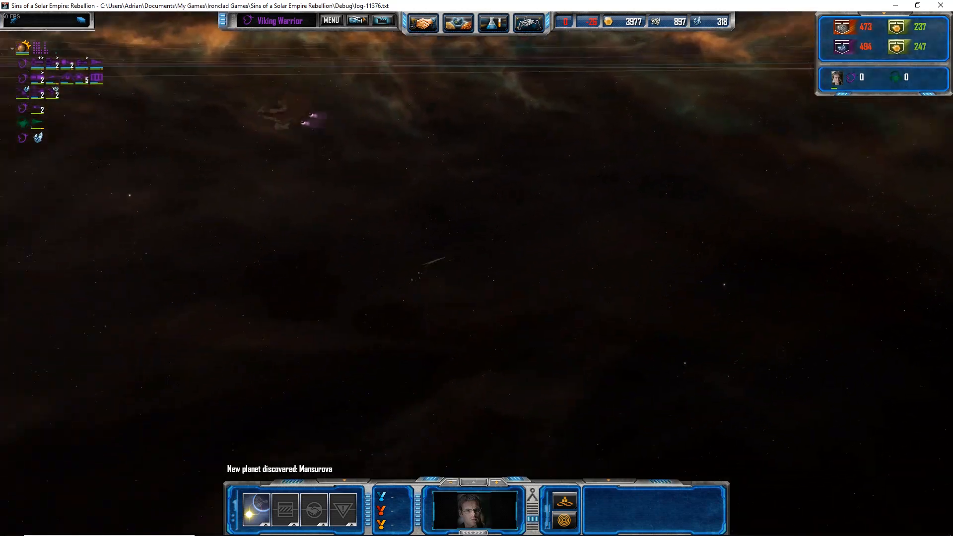
# Select the Ares Class ship to view its hull, shield and damage stats.
pyautogui.click(431, 255)
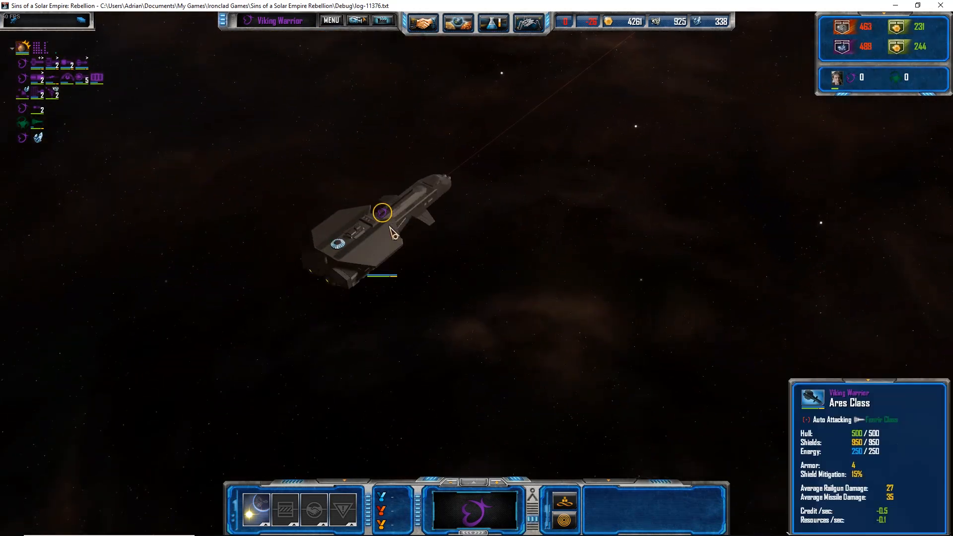
pyautogui.click(521, 97)
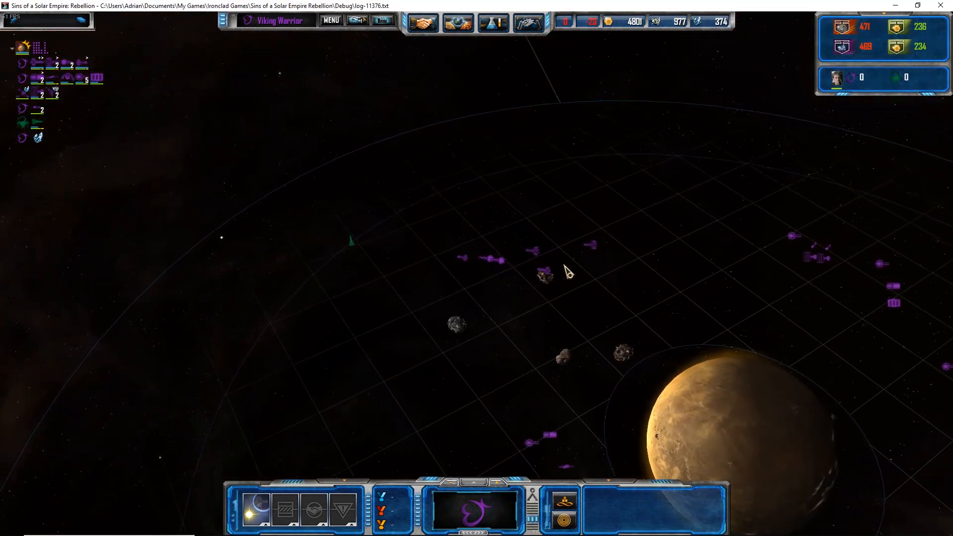
# Zoom in on the large warship and get an Excalibur Besieger Class capital ship built.
pyautogui.scroll(-3)
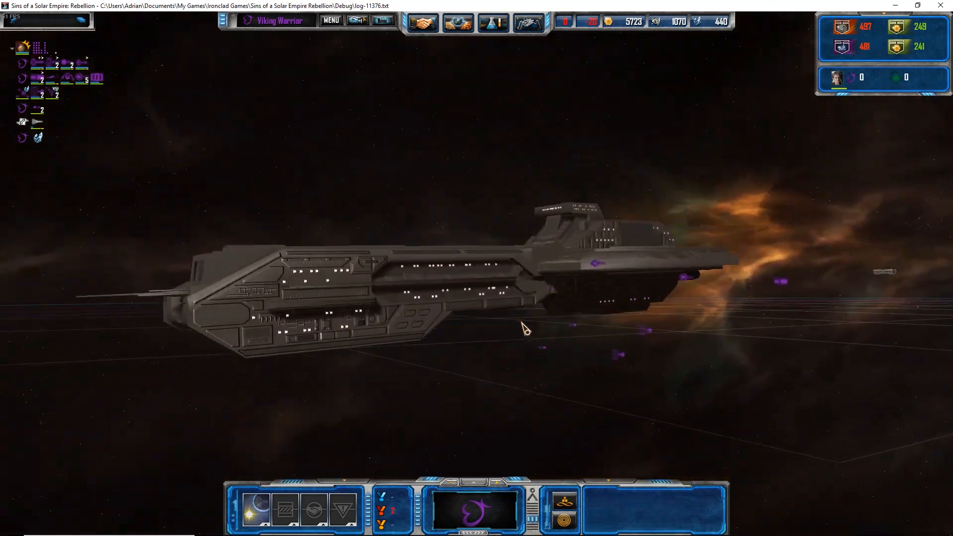
pyautogui.click(476, 261)
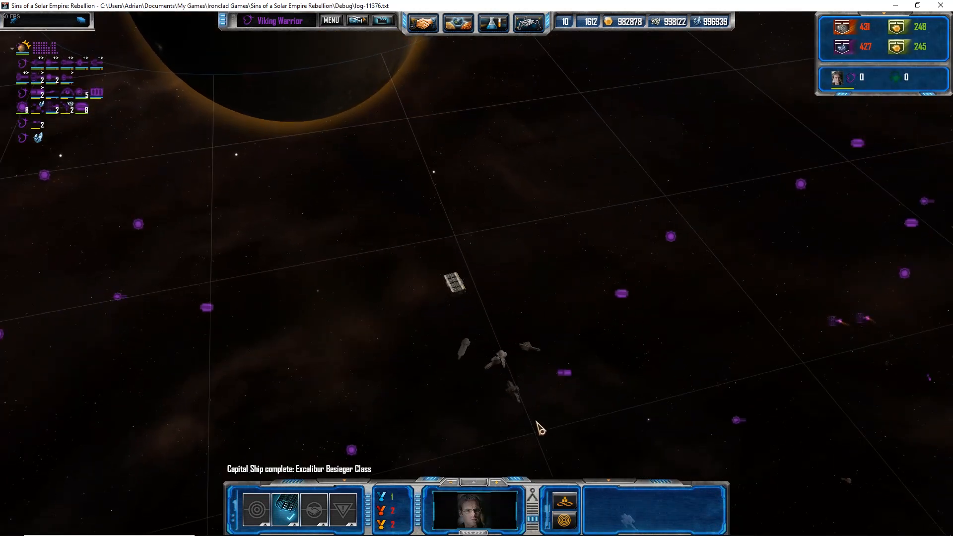
# Select the new Excalibur Besieger capital ship, then pull back over the scattered fleet.
pyautogui.click(504, 326)
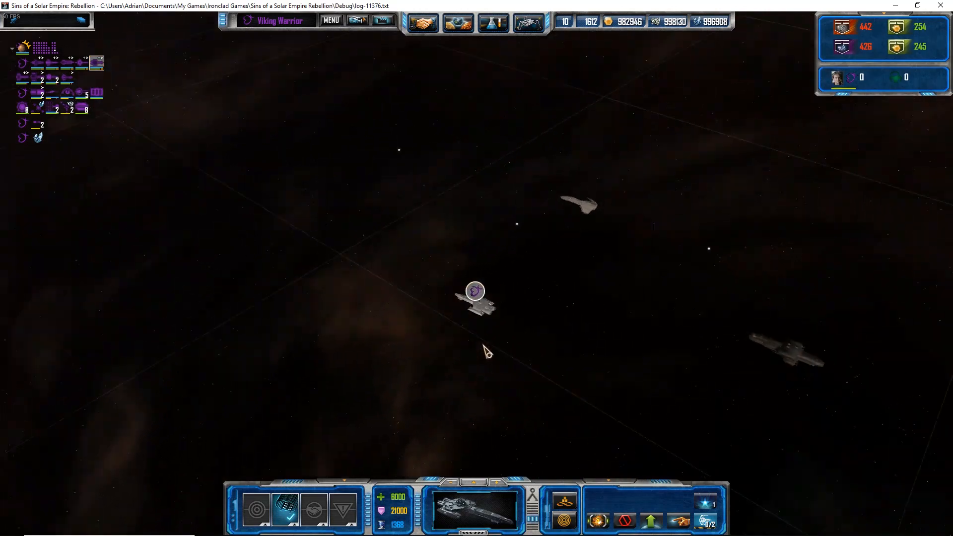
pyautogui.click(474, 290)
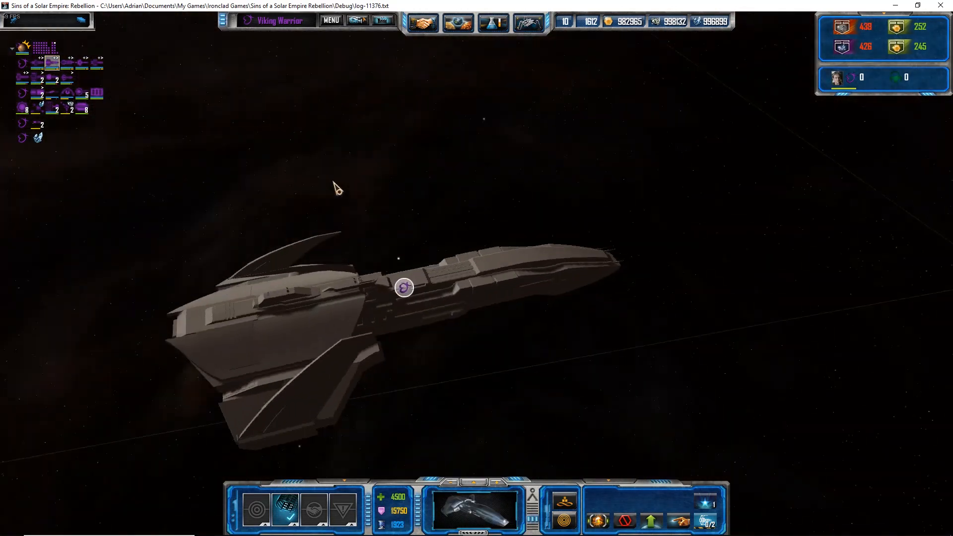
pyautogui.click(404, 287)
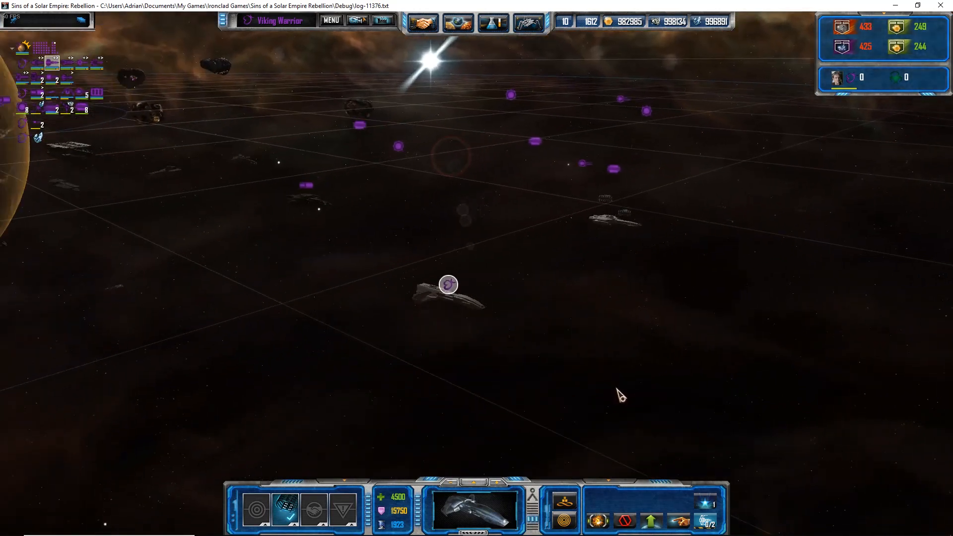
pyautogui.click(446, 284)
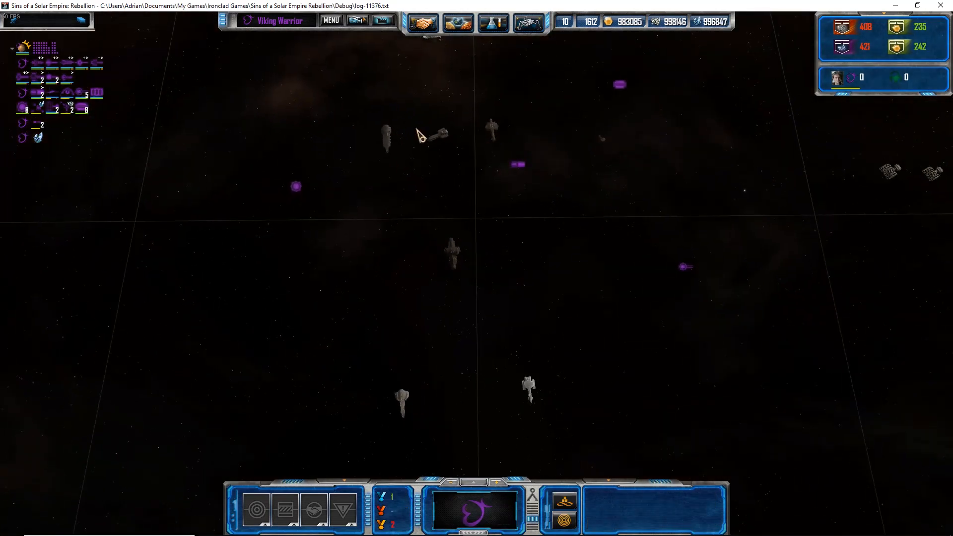
# Zoom in and select a capital ship fighting beside the large planet.
pyautogui.click(513, 164)
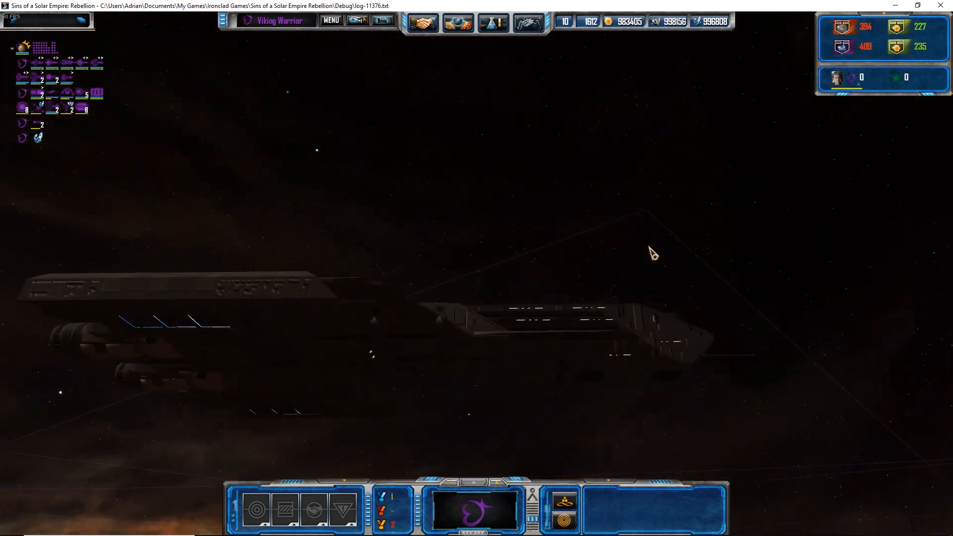
pyautogui.click(400, 286)
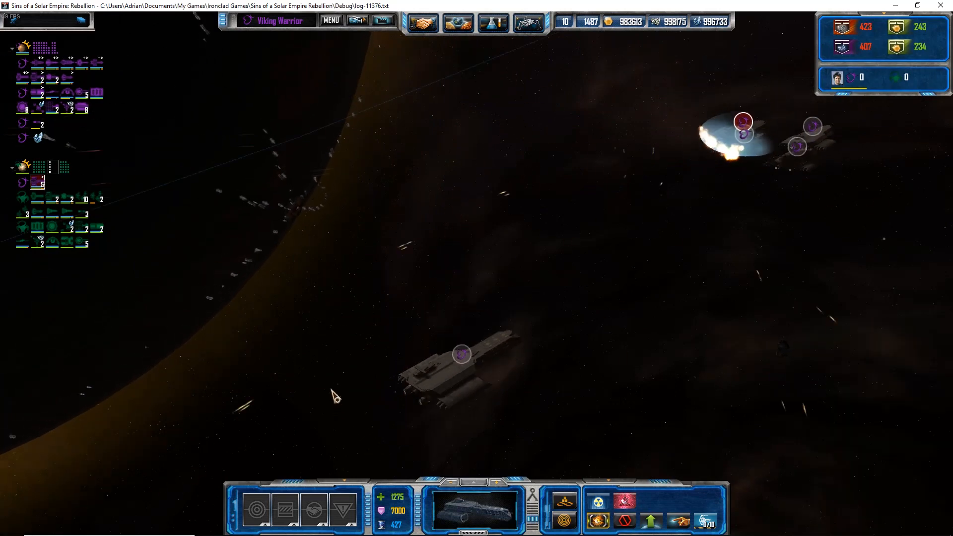
# Follow the capital ship in combat until enemy ships explode near the golden planet.
pyautogui.click(741, 121)
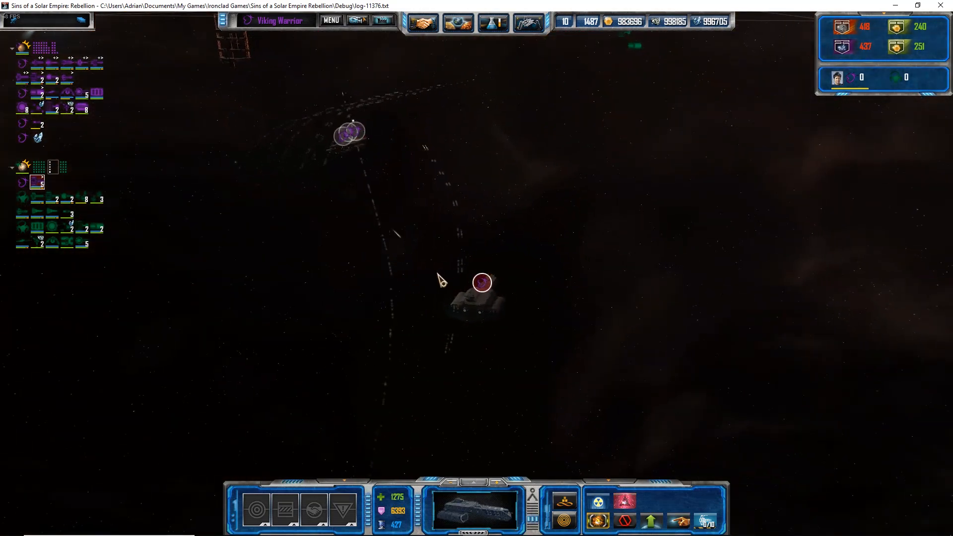
pyautogui.click(482, 281)
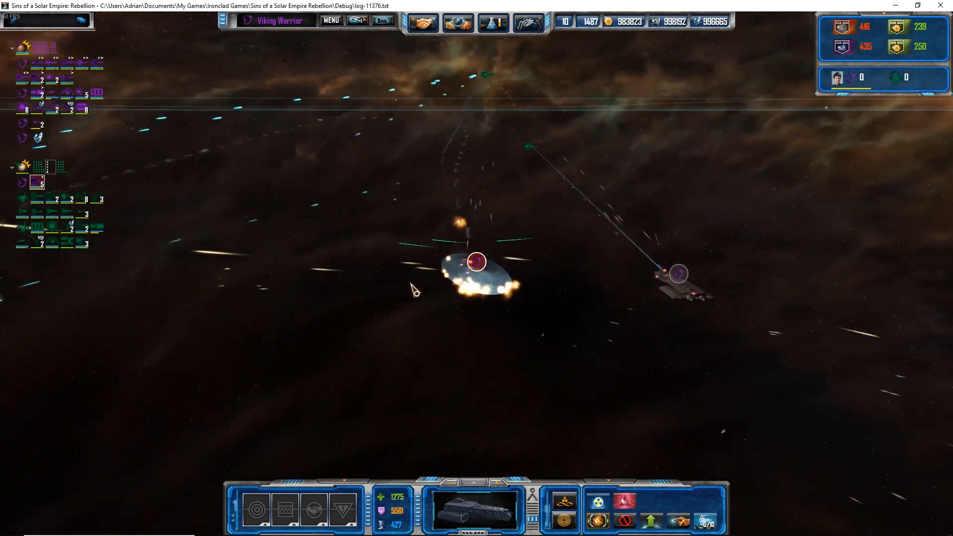
pyautogui.click(475, 261)
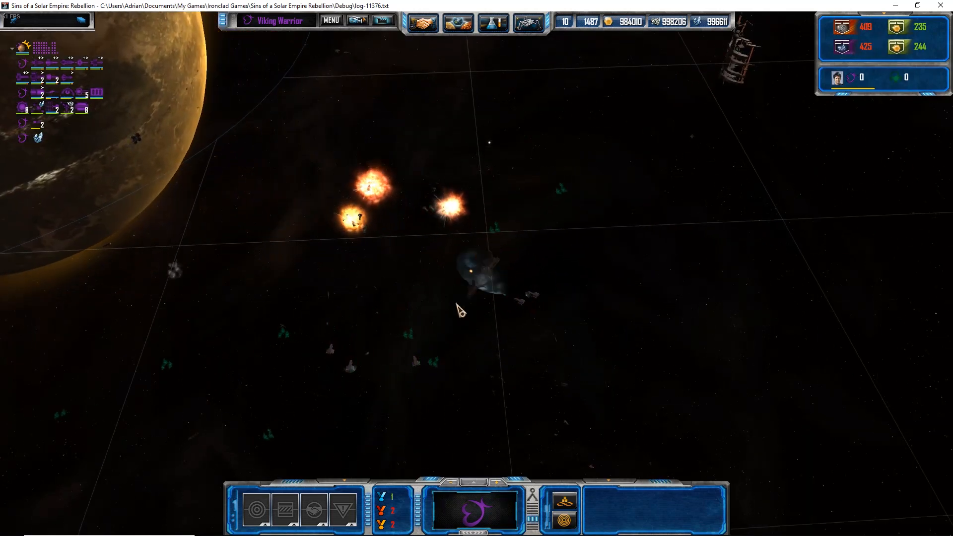
# Survey the planetary battles, then select a capital ship and order it near the golden planet.
pyautogui.click(480, 261)
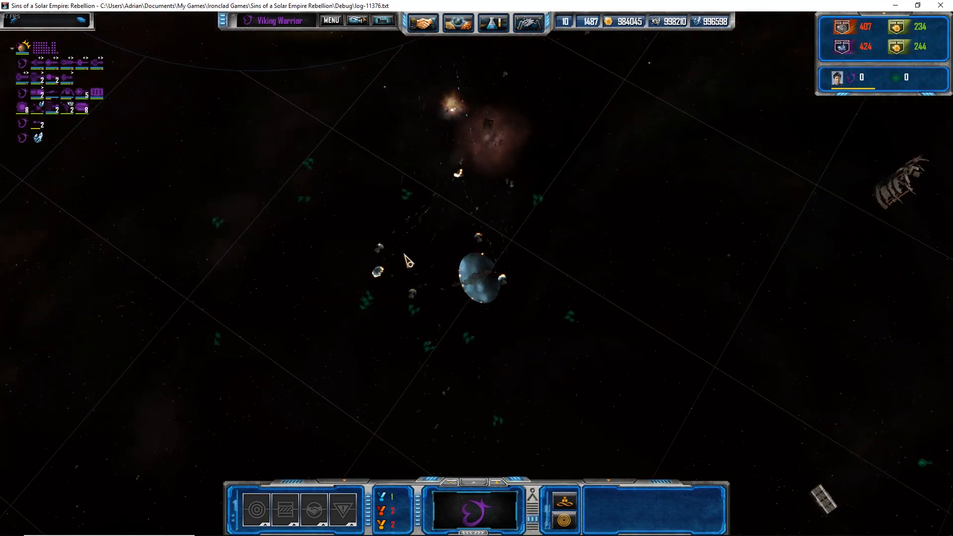
pyautogui.click(377, 213)
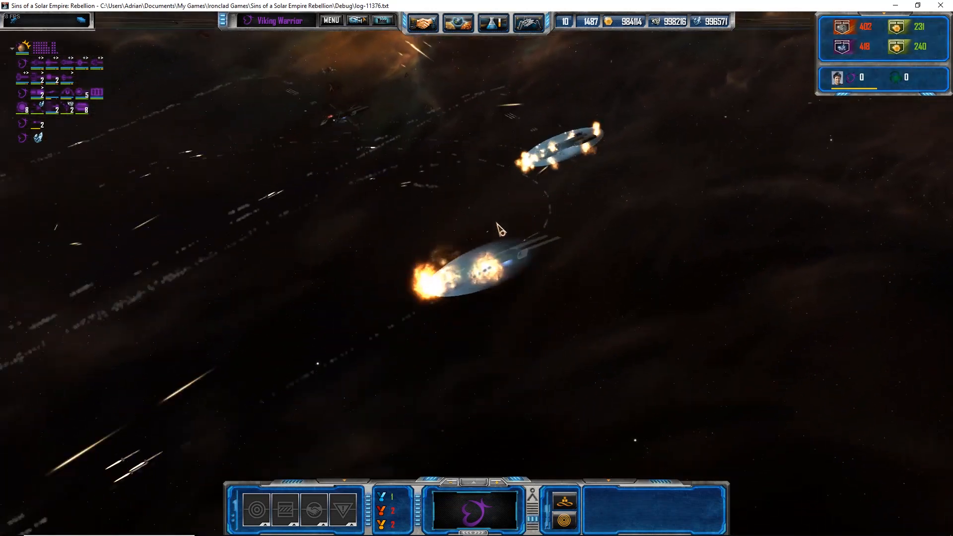
pyautogui.click(500, 237)
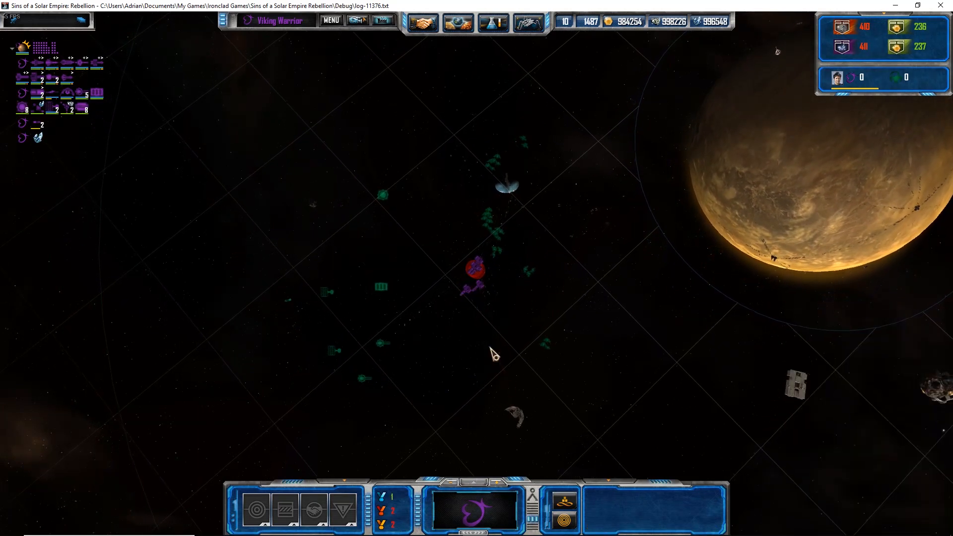
pyautogui.click(475, 270)
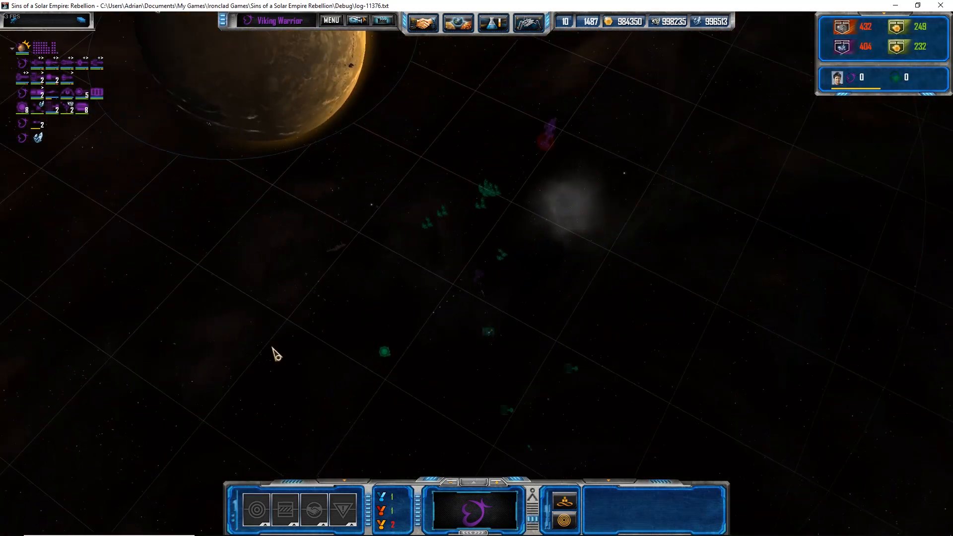
pyautogui.click(479, 278)
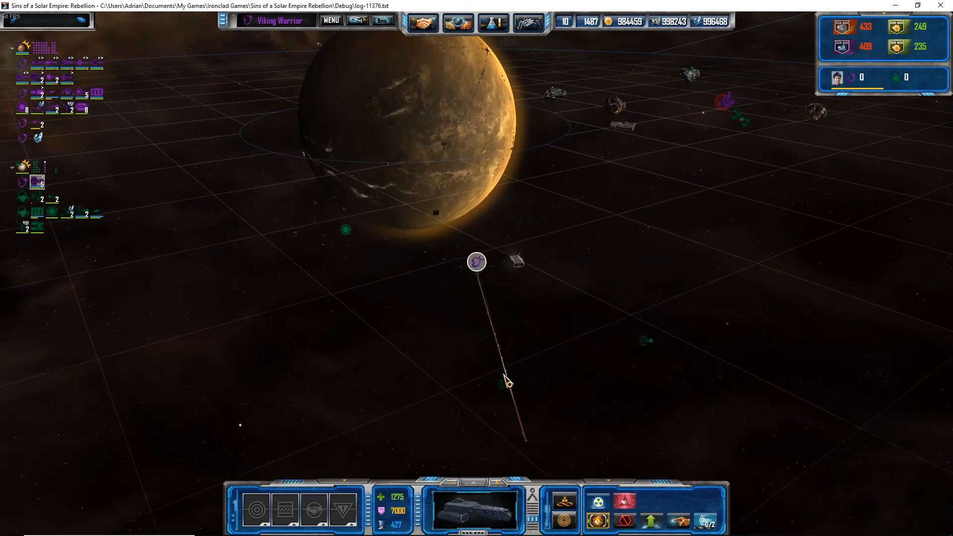
# Watch the capital ship attack, then zoom out to show the golden planet's gravity well.
pyautogui.click(501, 373)
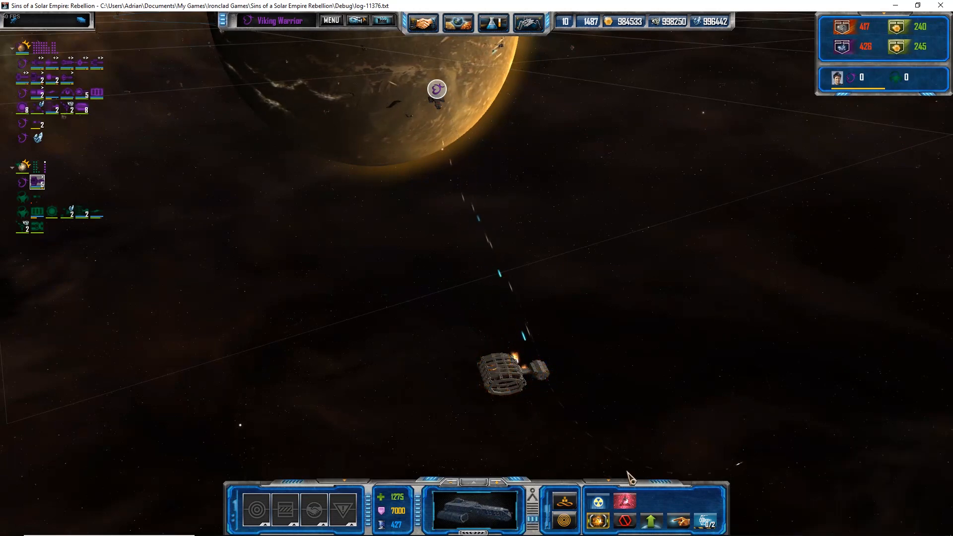
pyautogui.click(500, 373)
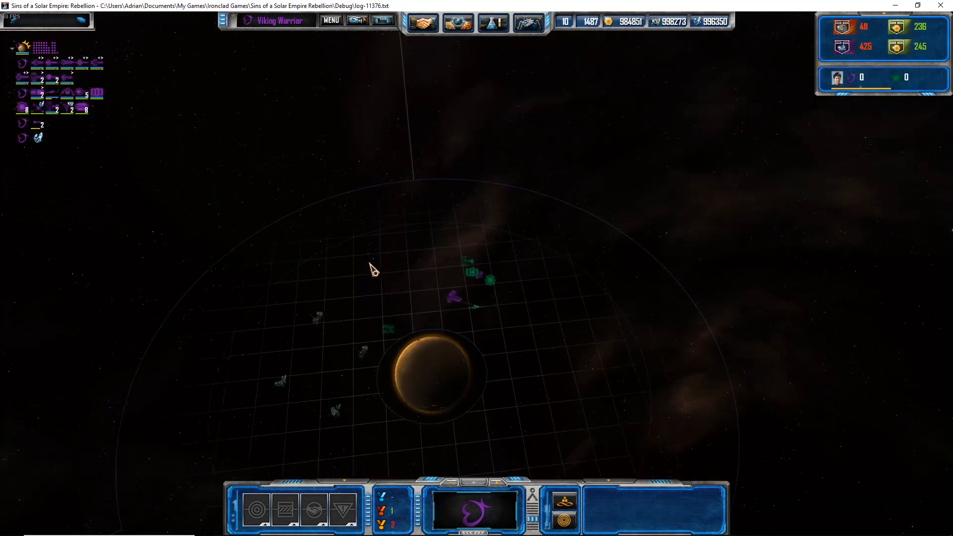
# Spawn the six Tau'ri capital ship types and frame them together in view.
pyautogui.click(462, 267)
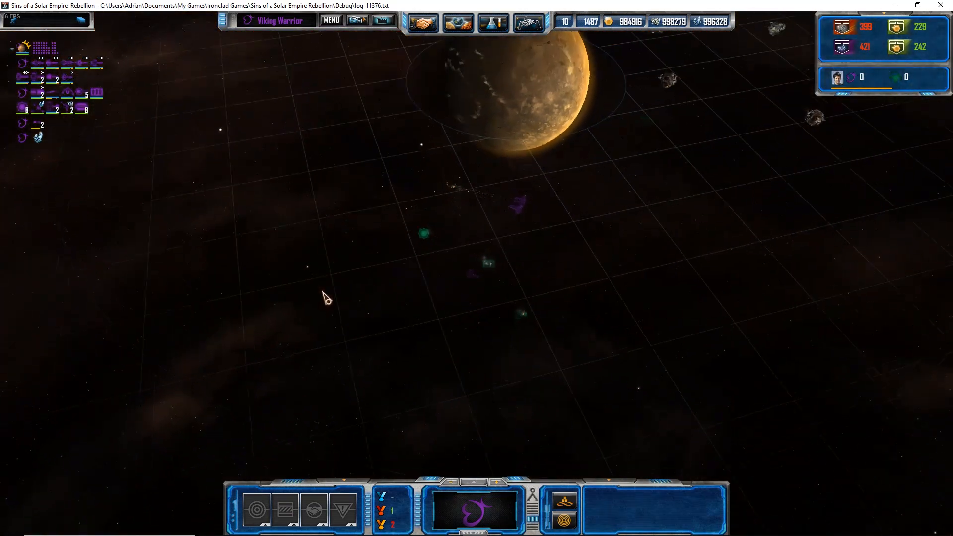
pyautogui.moveTo(325, 298); pyautogui.dragTo(600, 365)
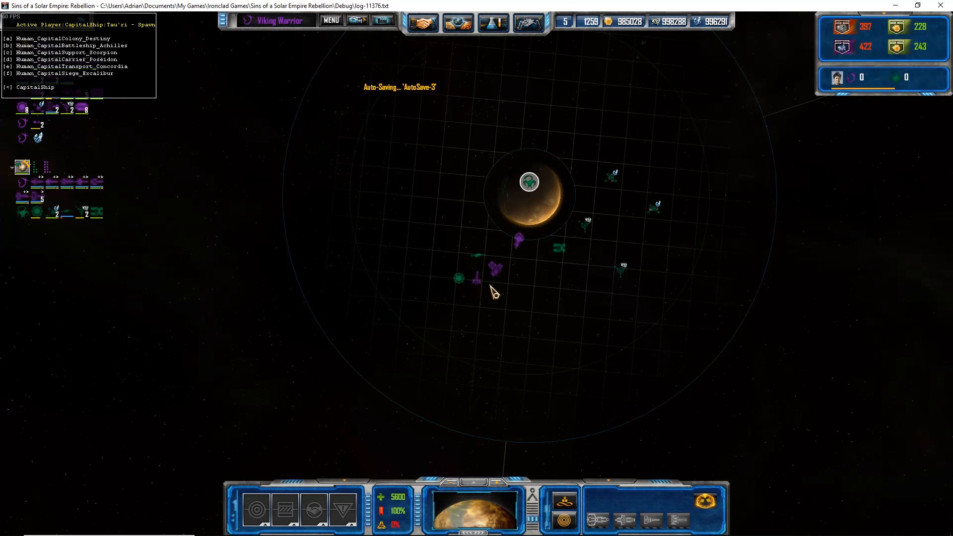
pyautogui.moveTo(412, 171)
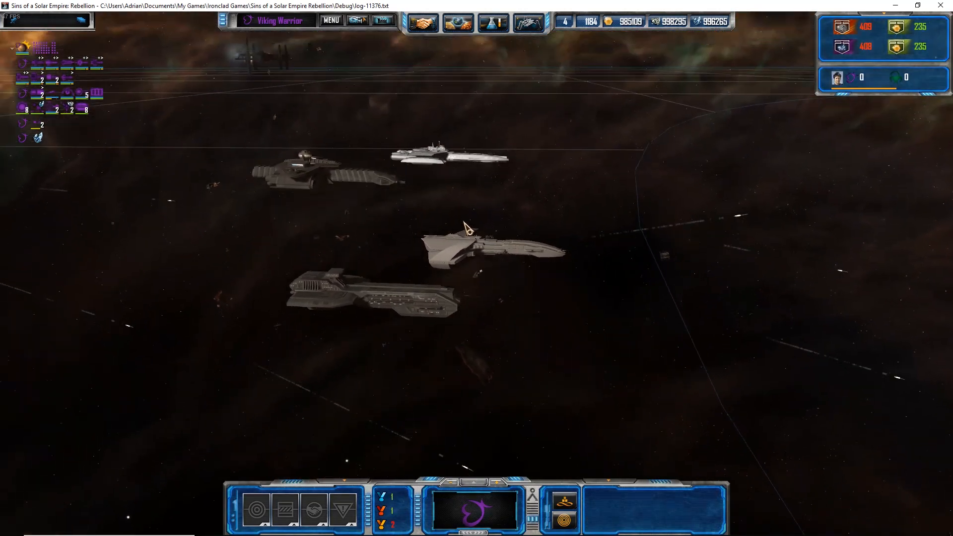
# Select individual Tau'ri capital ships to view them up close, reaching the Military Victory screen.
pyautogui.click(492, 241)
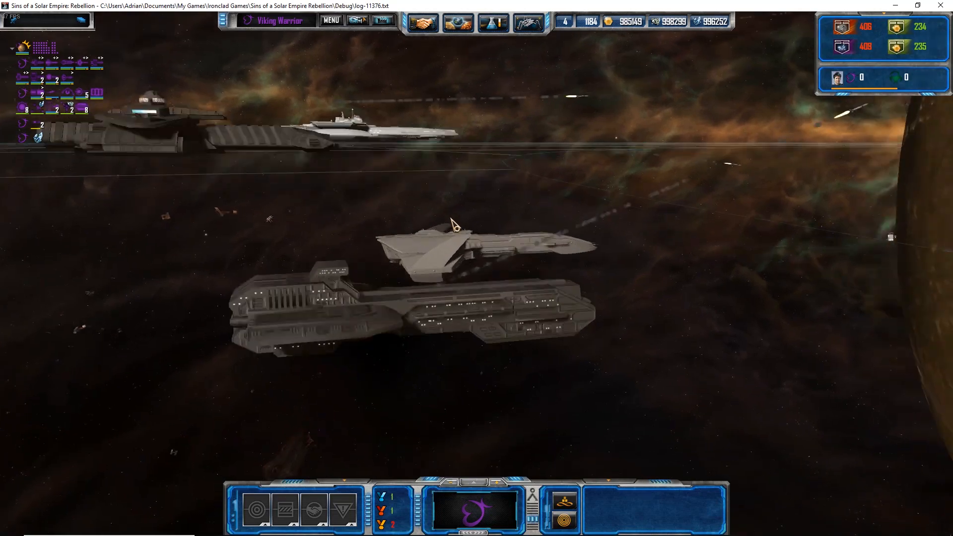
pyautogui.click(303, 187)
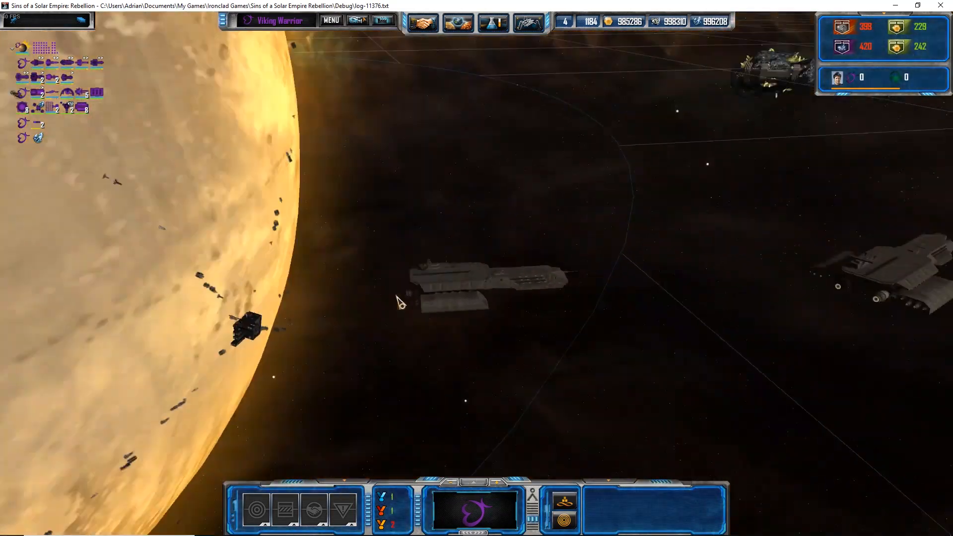
pyautogui.click(477, 269)
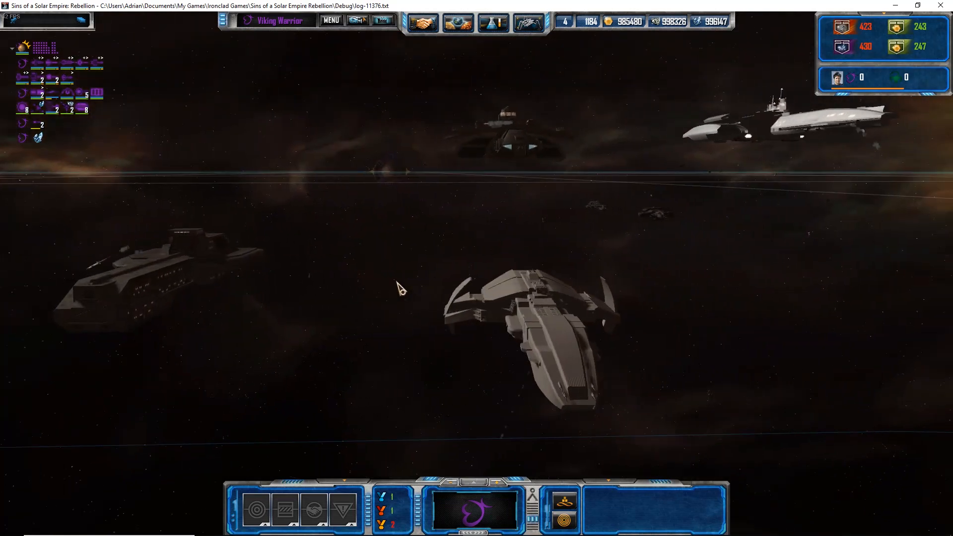
pyautogui.click(556, 158)
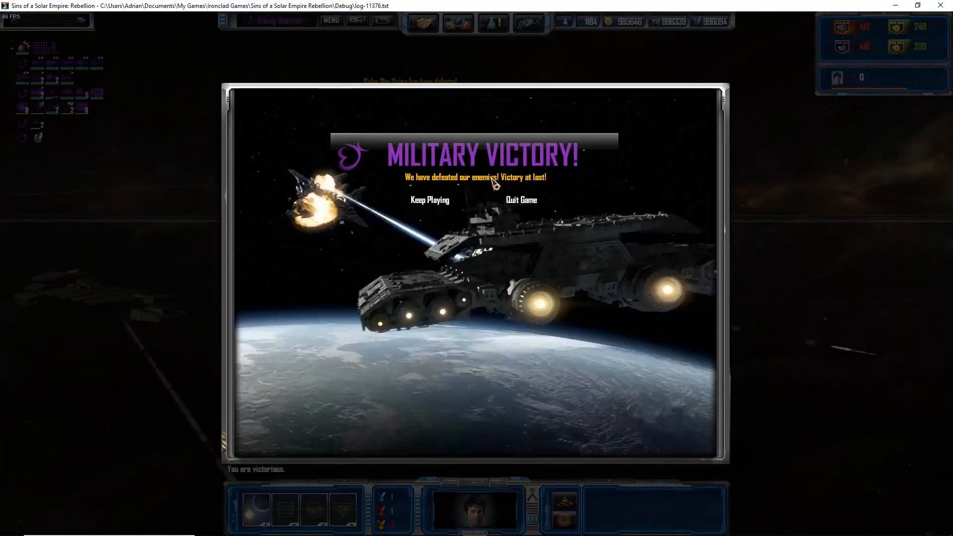
pyautogui.moveTo(455, 135)
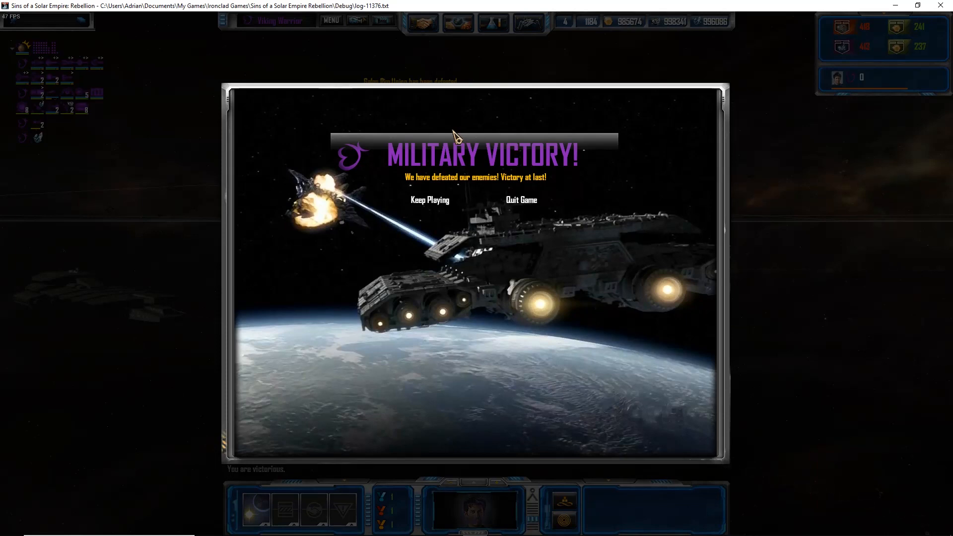
pyautogui.moveTo(448, 157)
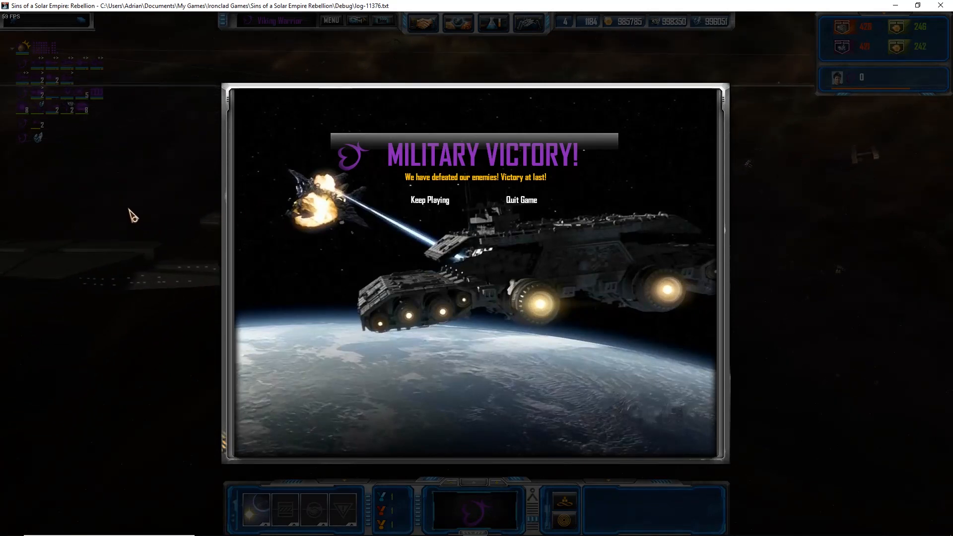
pyautogui.moveTo(167, 200)
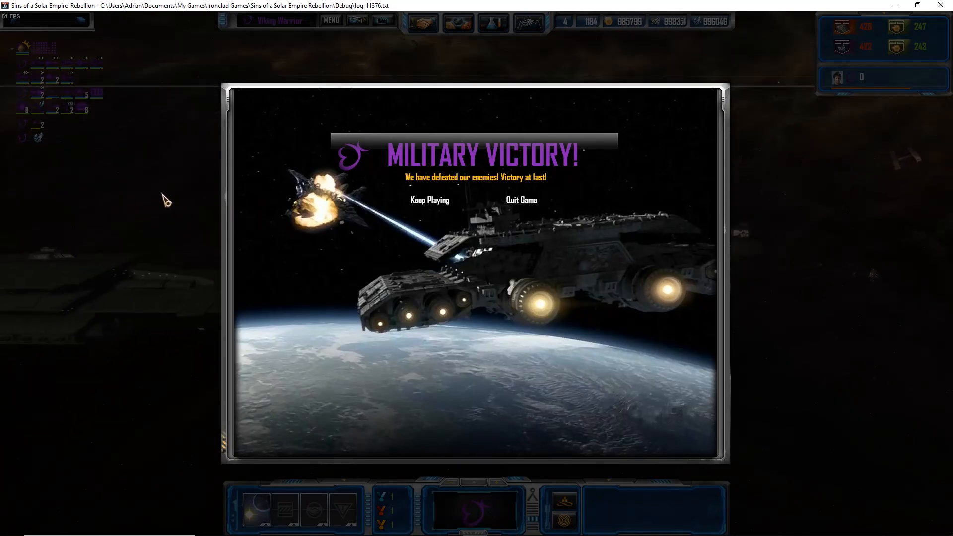
pyautogui.moveTo(217, 200)
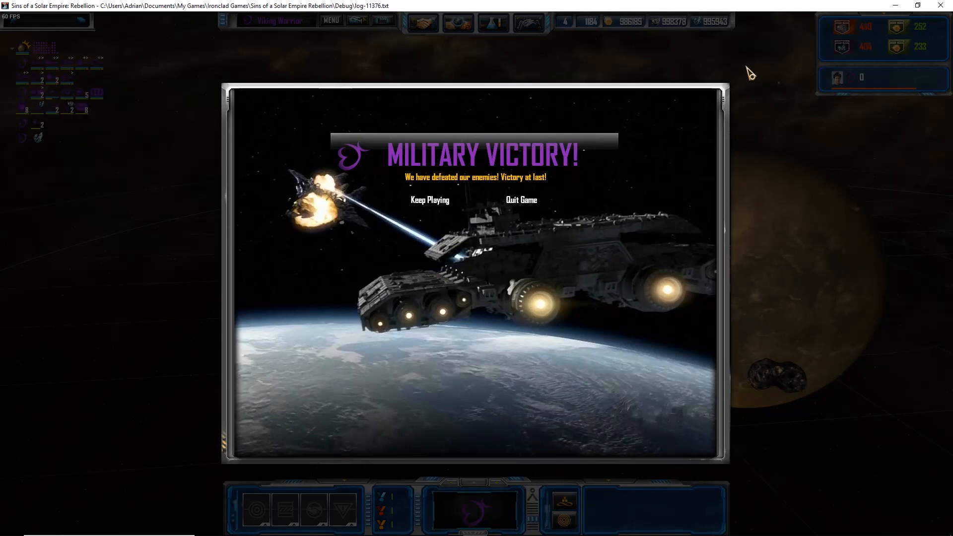
pyautogui.moveTo(647, 149)
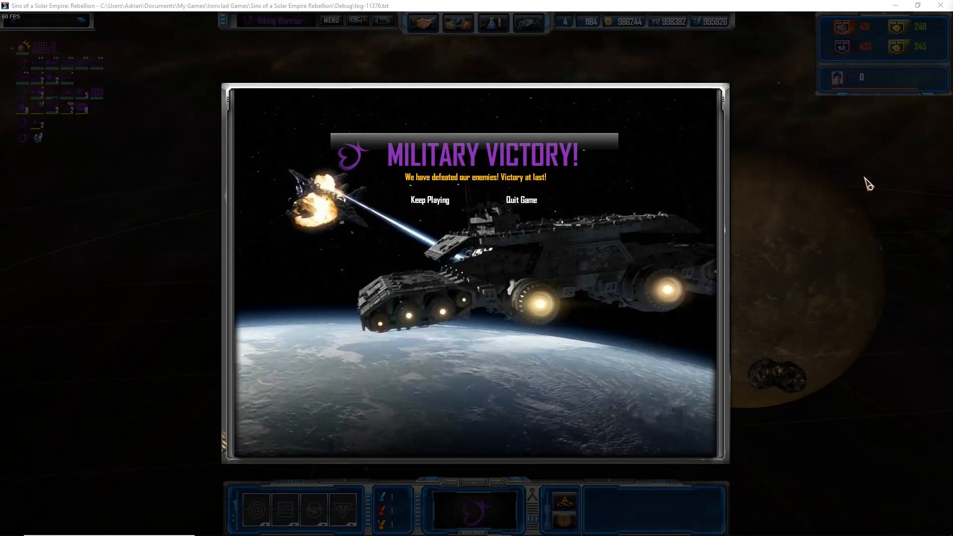
pyautogui.moveTo(714, 248)
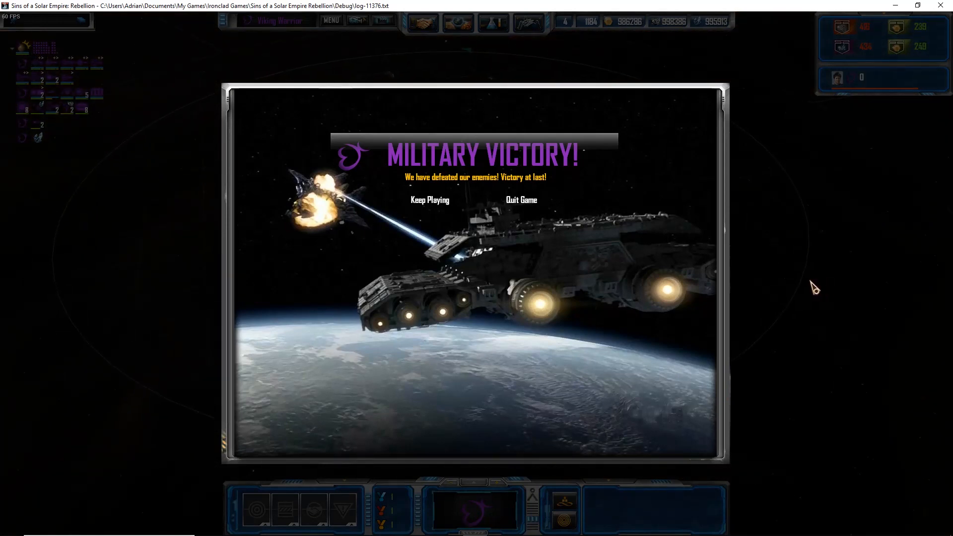
pyautogui.moveTo(604, 119)
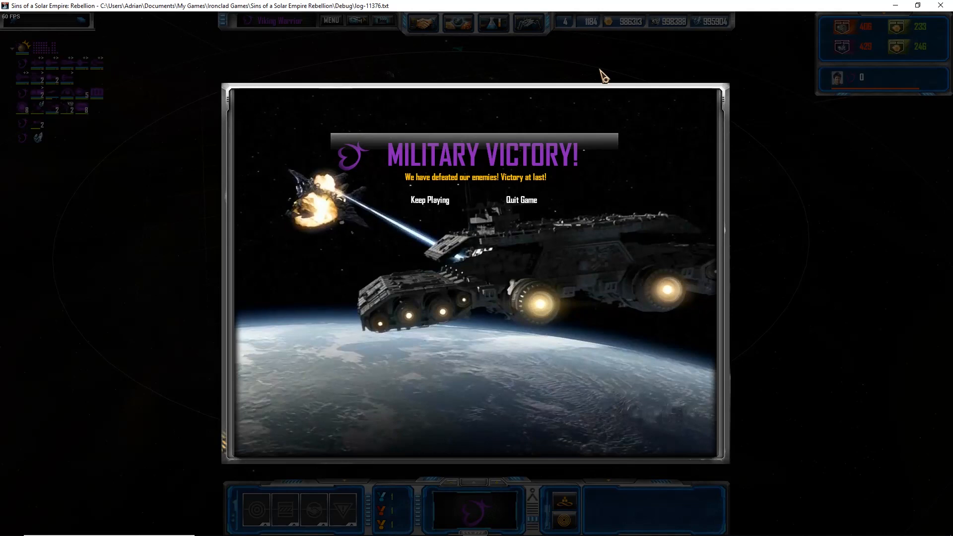
pyautogui.moveTo(624, 104)
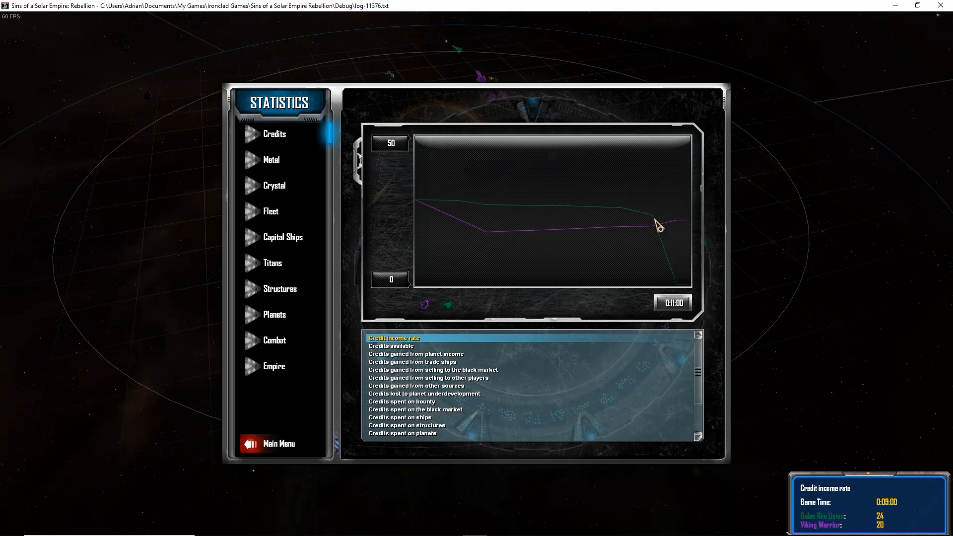
pyautogui.moveTo(735, 130)
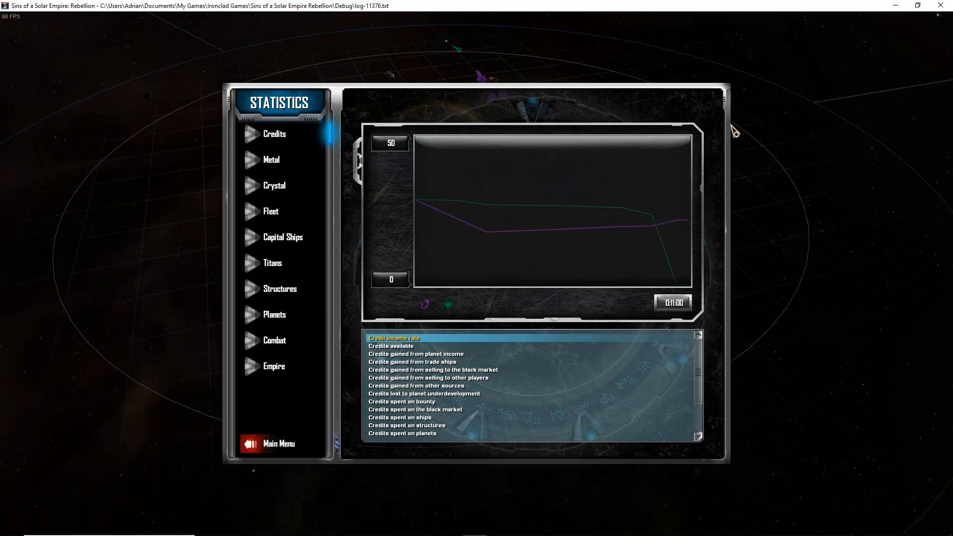
pyautogui.moveTo(264, 457)
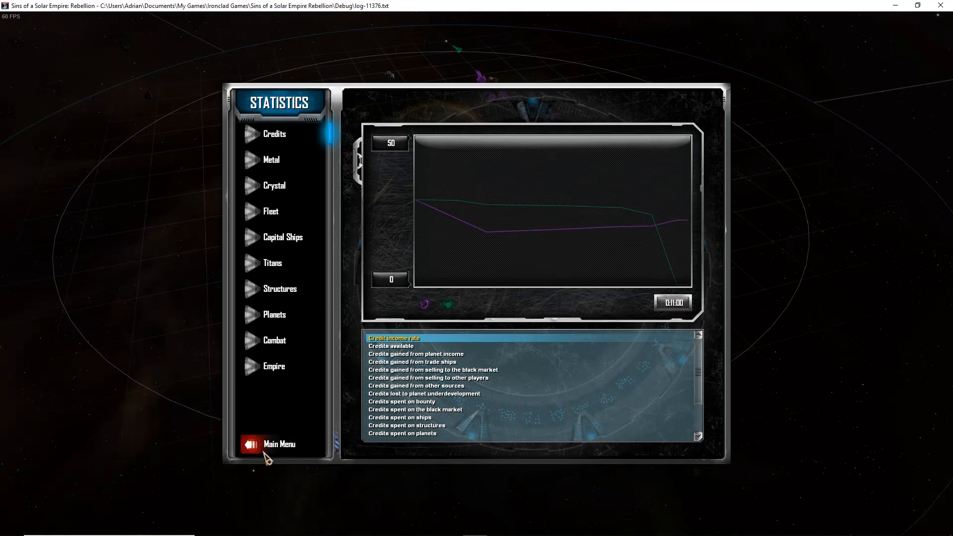
# Choose Main Menu from the Statistics screen's left panel.
pyautogui.click(279, 444)
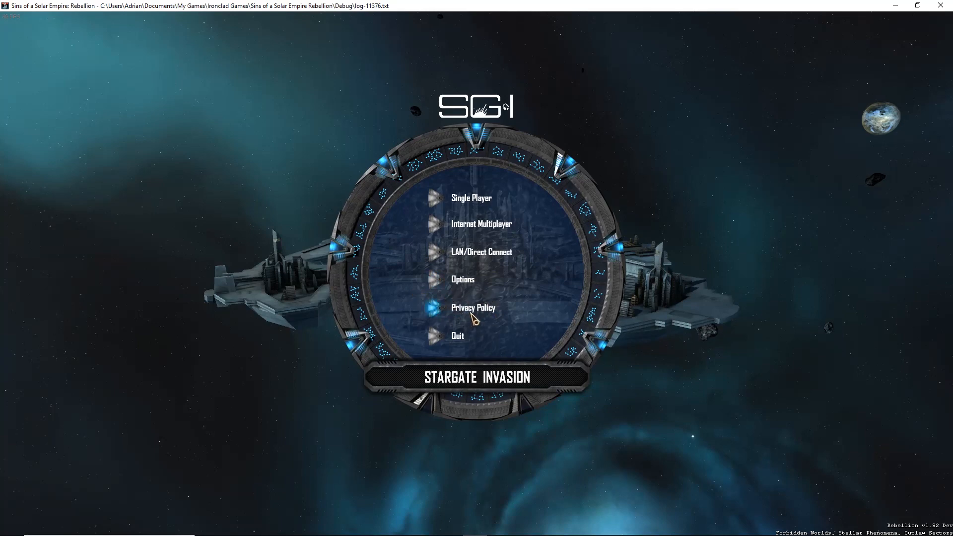
pyautogui.moveTo(454, 140)
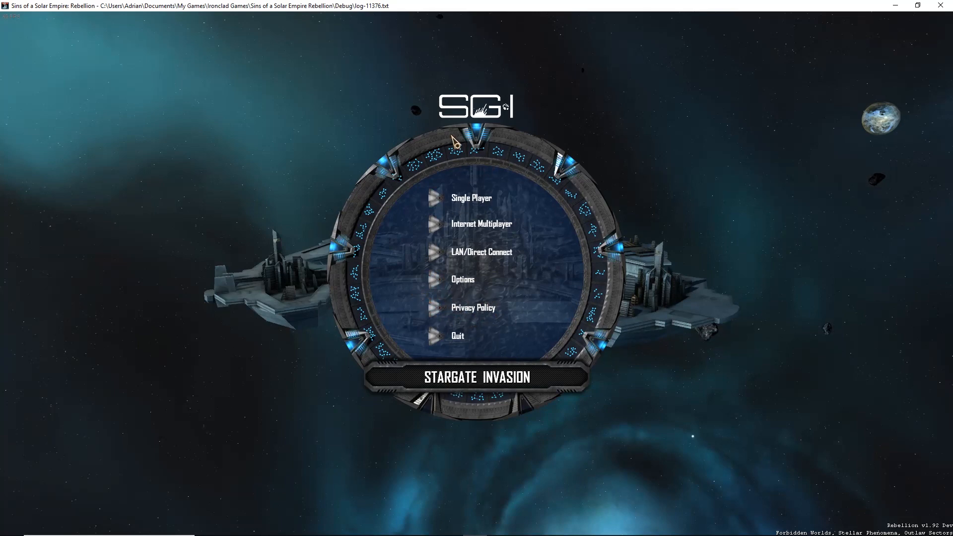
pyautogui.moveTo(349, 273)
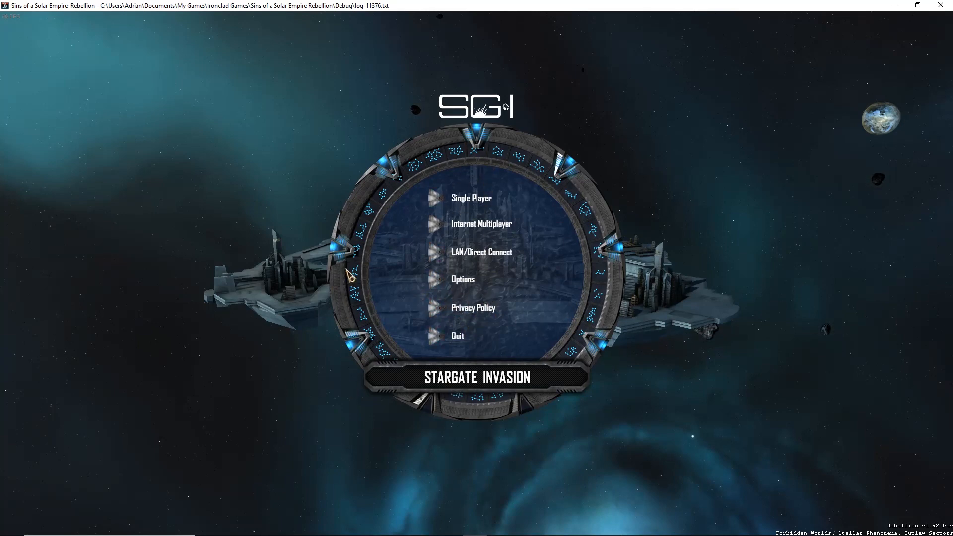
pyautogui.moveTo(333, 203)
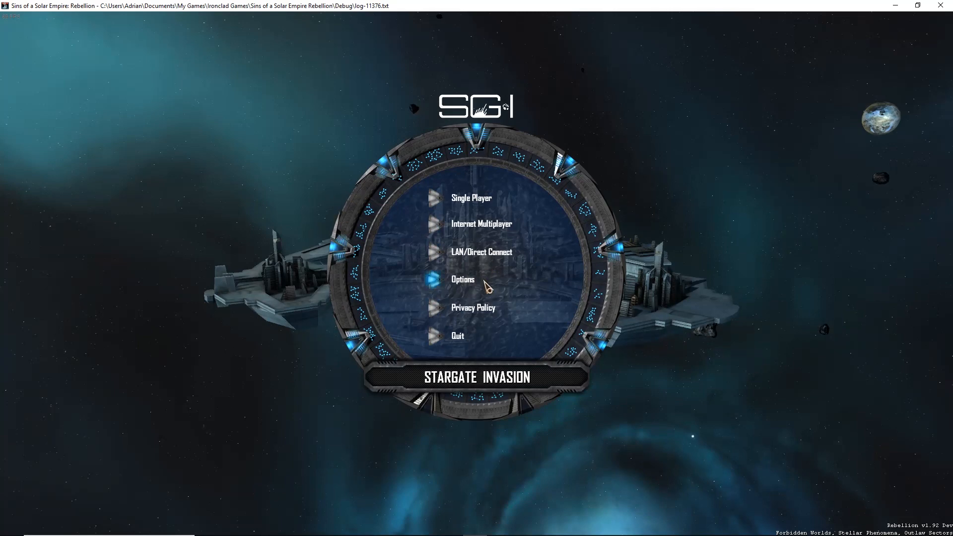
pyautogui.moveTo(392, 152)
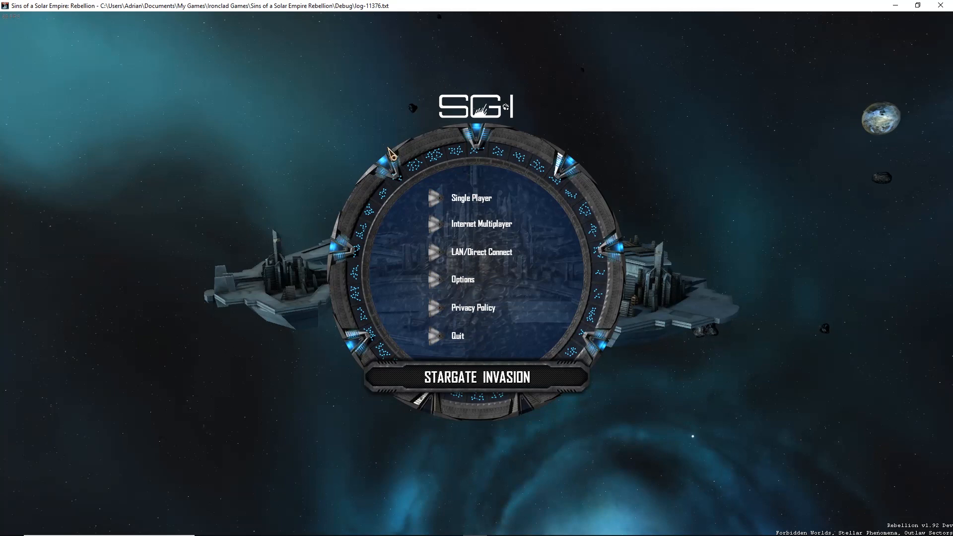
pyautogui.moveTo(304, 107)
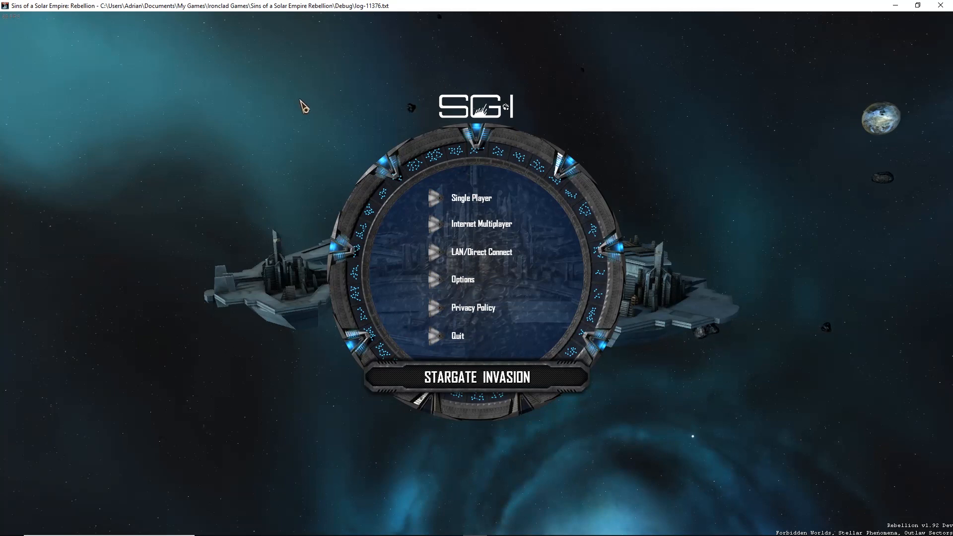
pyautogui.moveTo(316, 114)
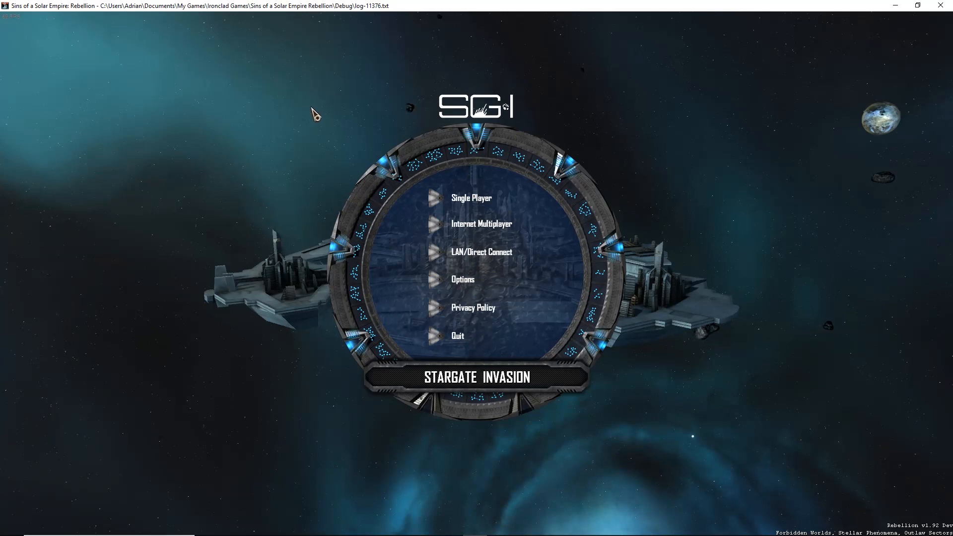
pyautogui.moveTo(374, 64)
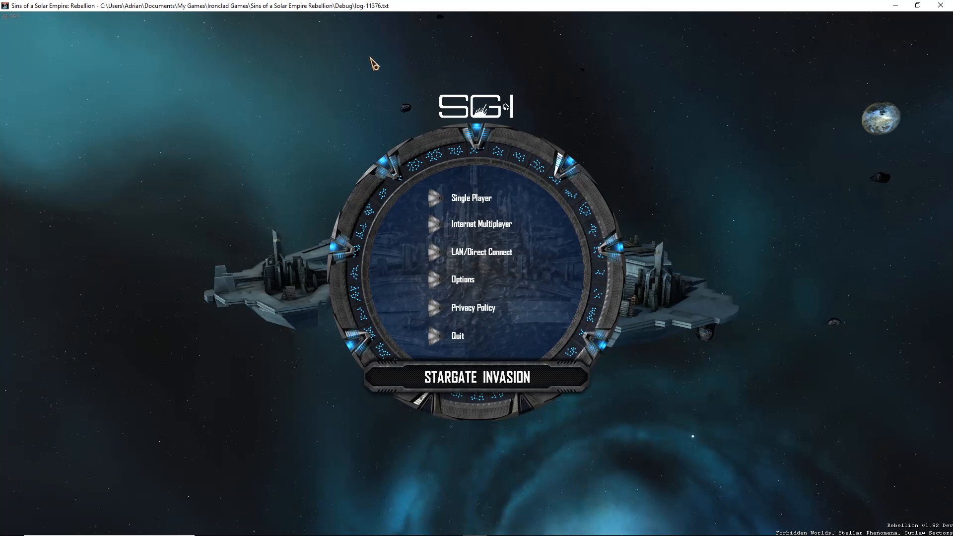
pyautogui.moveTo(546, 240)
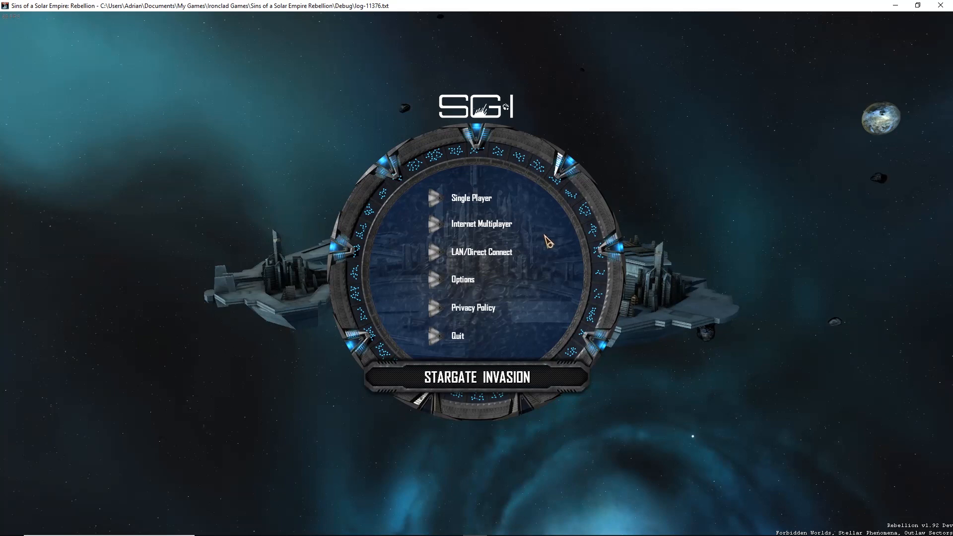
pyautogui.moveTo(562, 167)
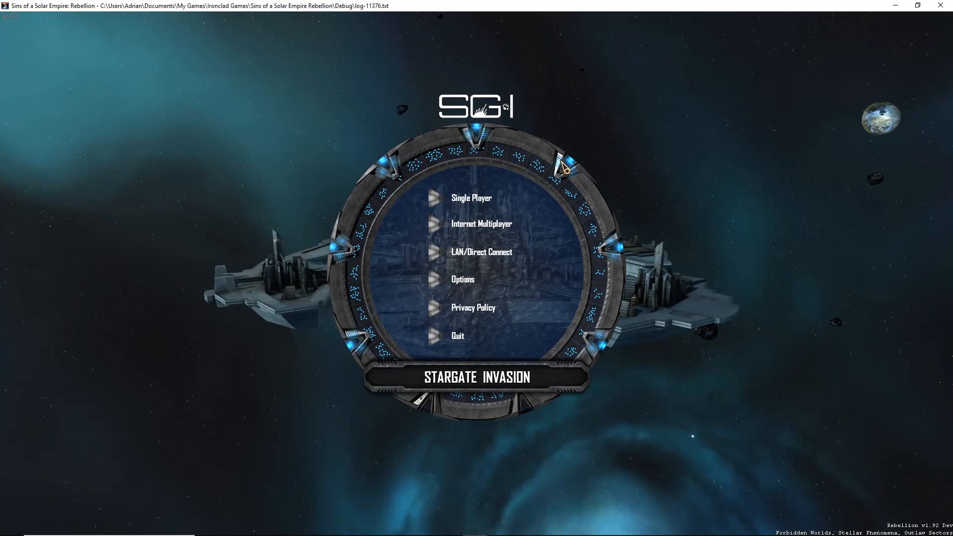
pyautogui.moveTo(539, 134)
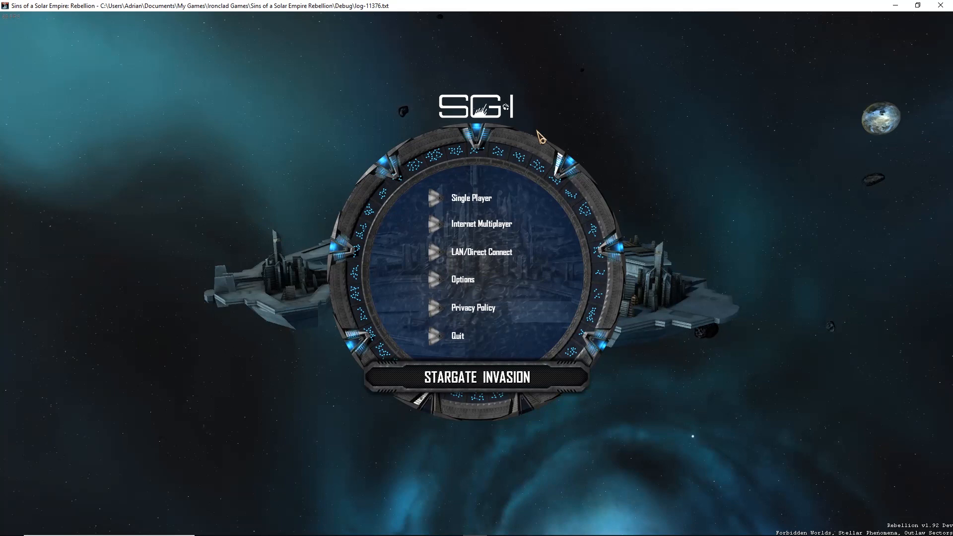
pyautogui.moveTo(645, 135)
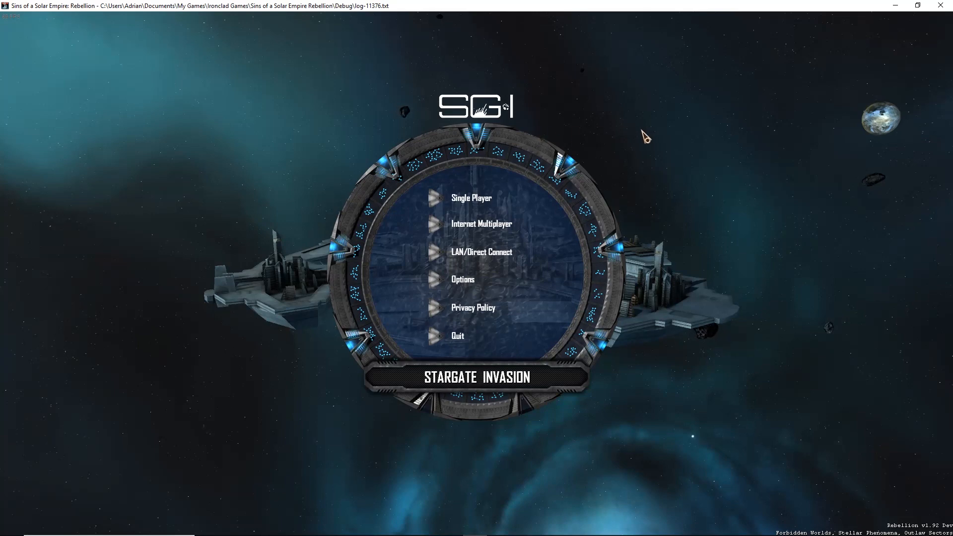
pyautogui.moveTo(620, 137)
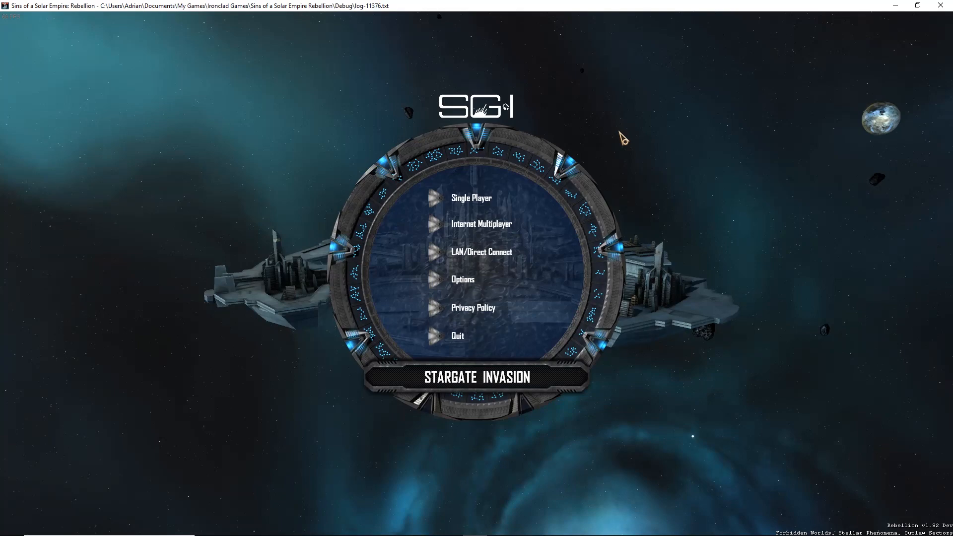
pyautogui.moveTo(613, 135)
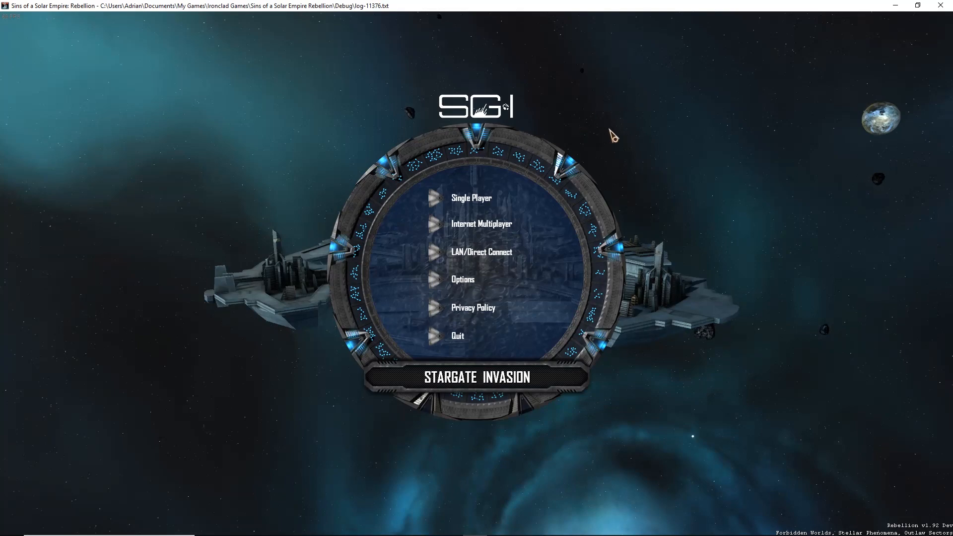